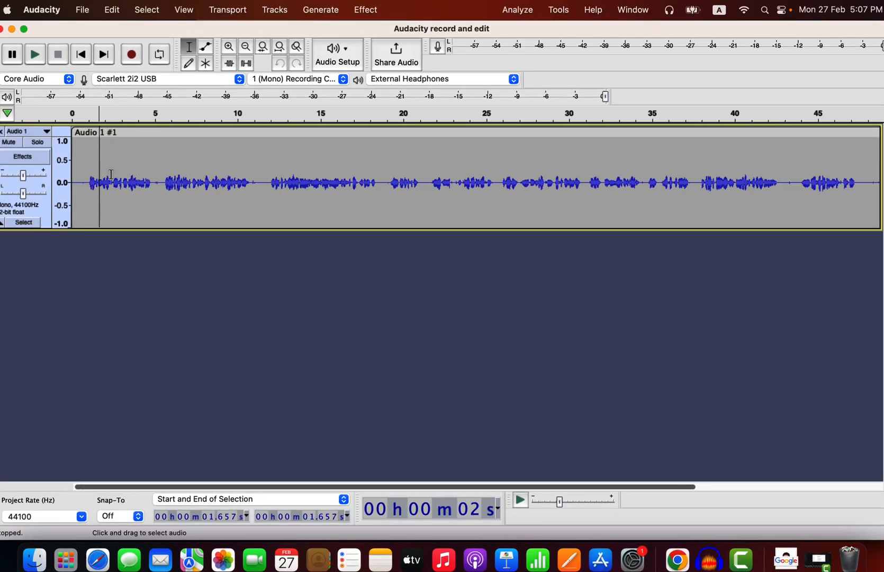
- Zoom out and record a short test take onto the end of the voice track
click(245, 46)
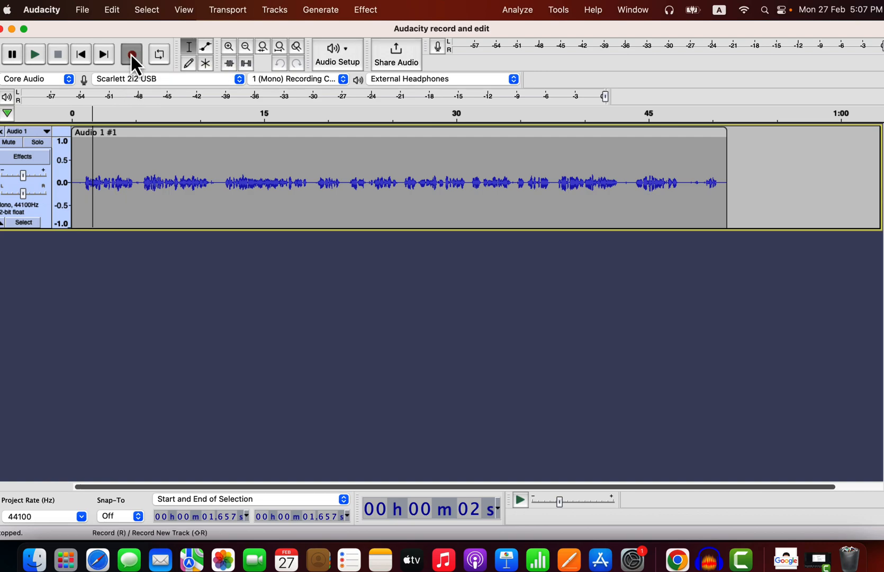
click(132, 53)
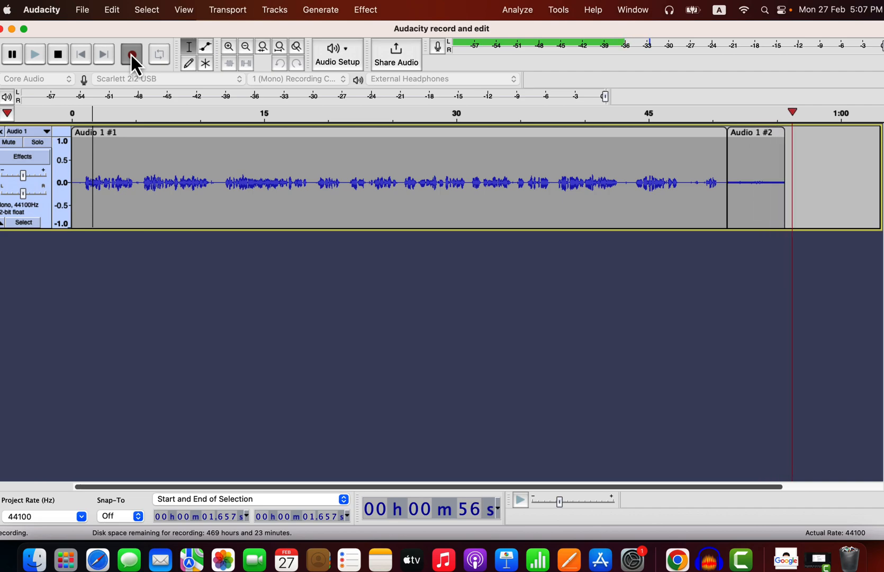
click(58, 54)
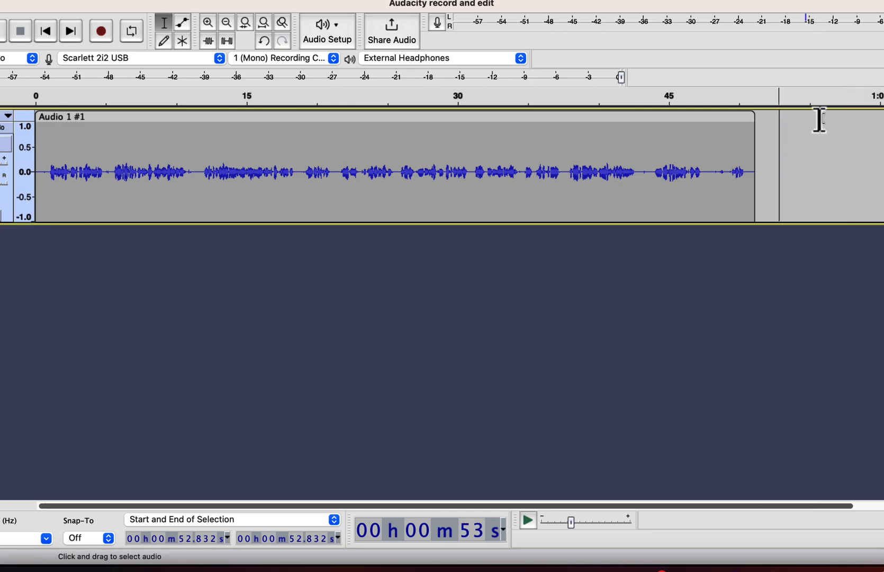
mouse_move(101, 31)
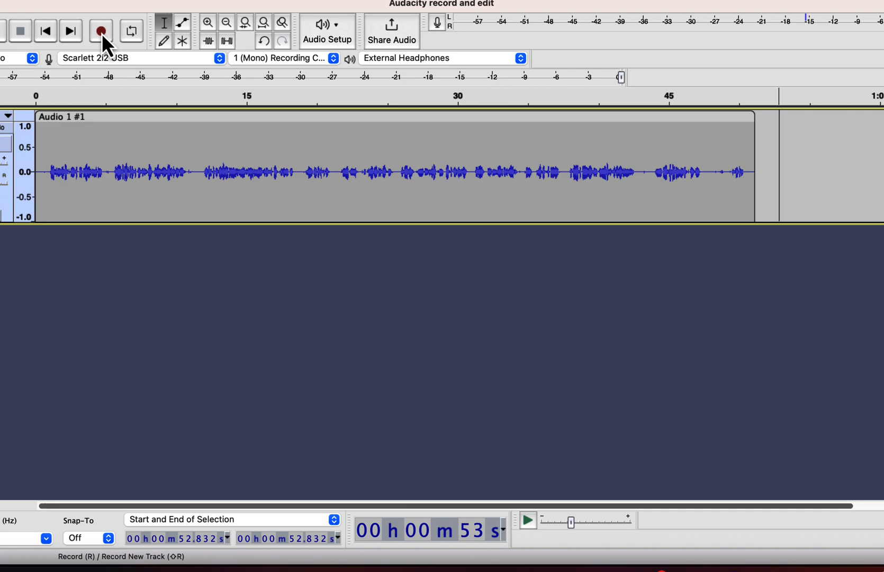
mouse_move(87, 21)
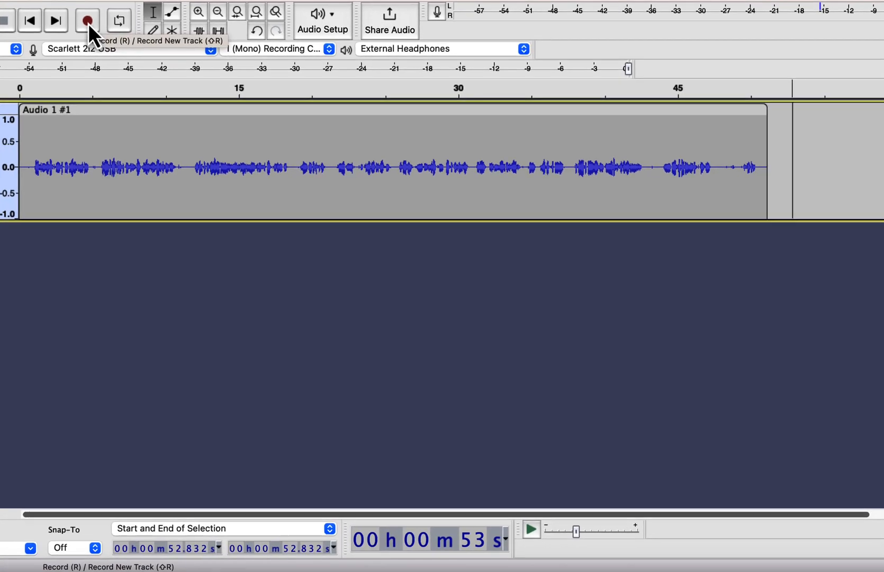
- Record two test takes into separate tracks from the start and discard both
click(86, 20)
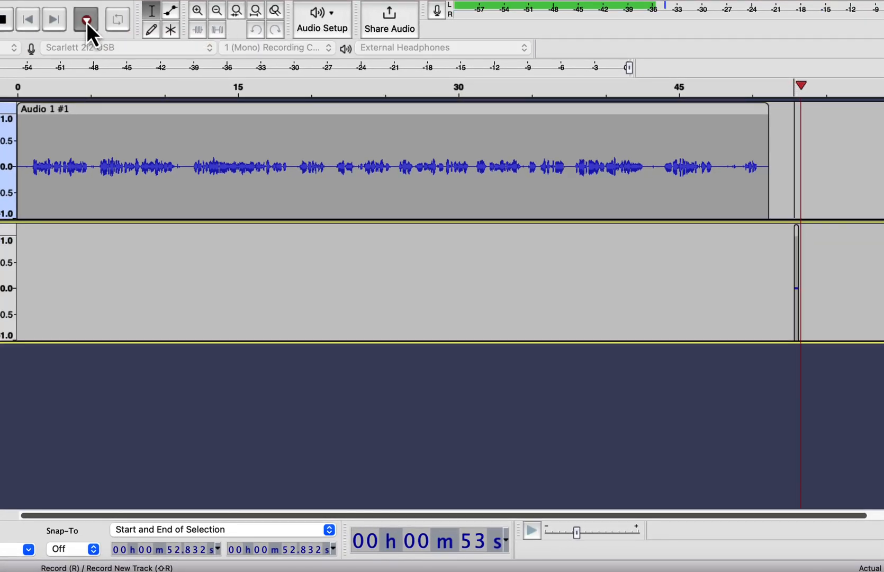
click(86, 18)
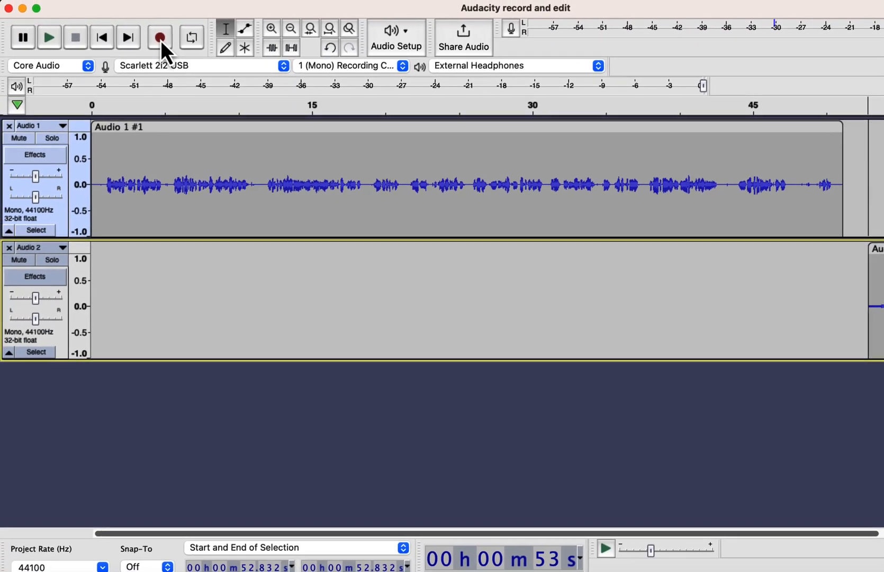
click(9, 247)
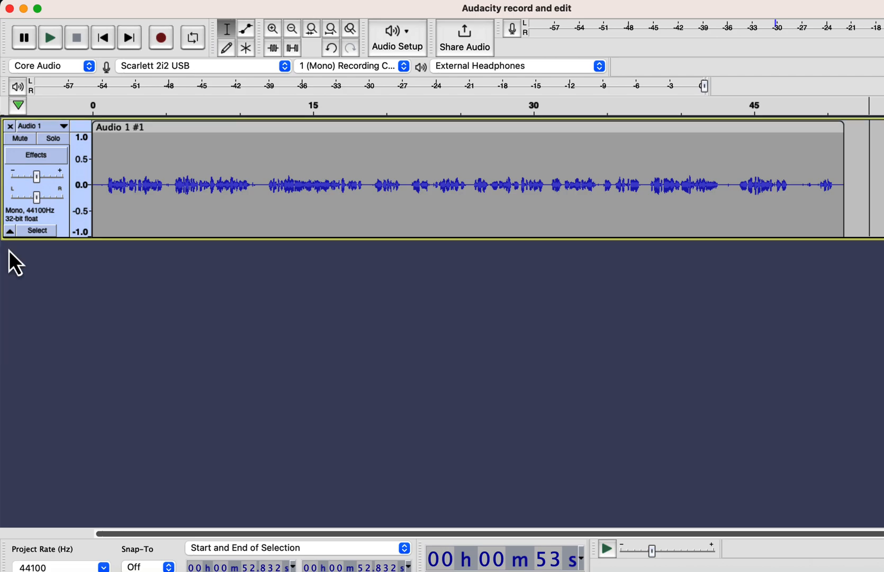
click(102, 37)
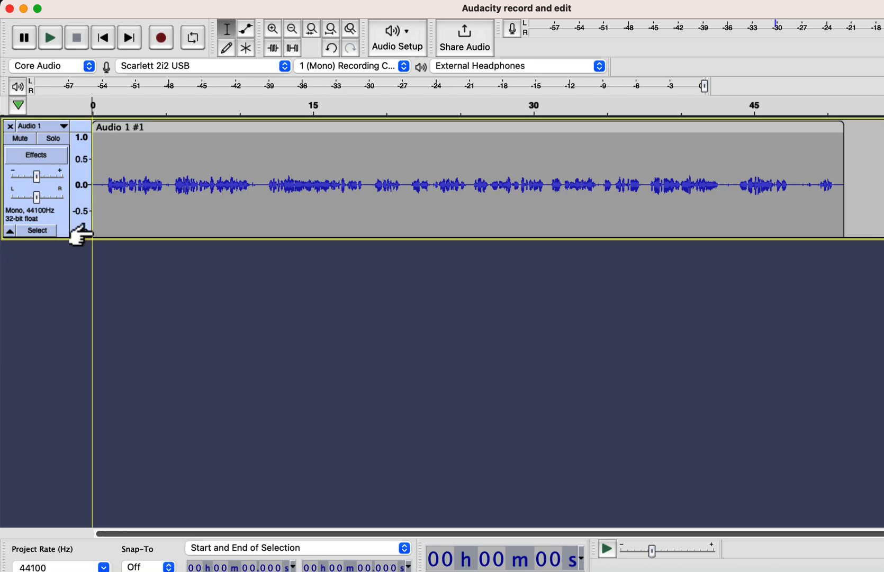
click(161, 37)
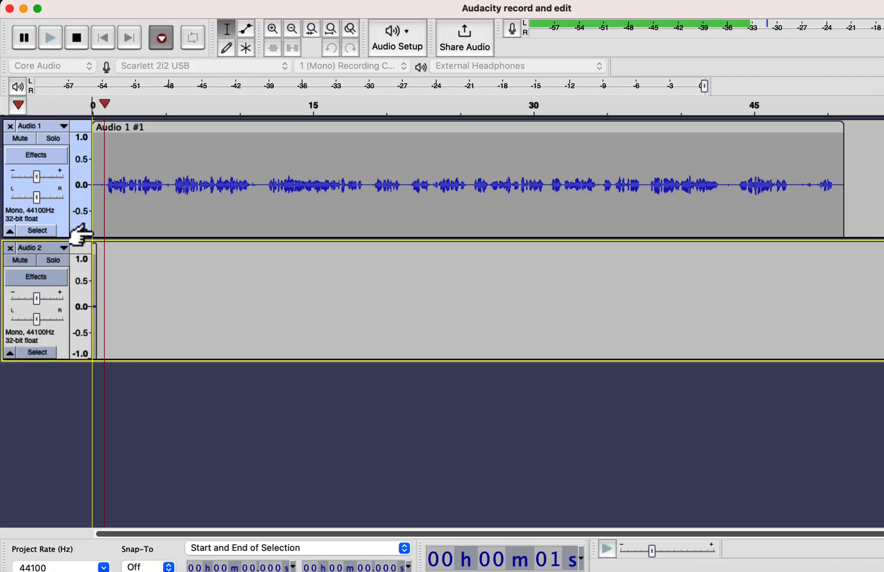
click(76, 37)
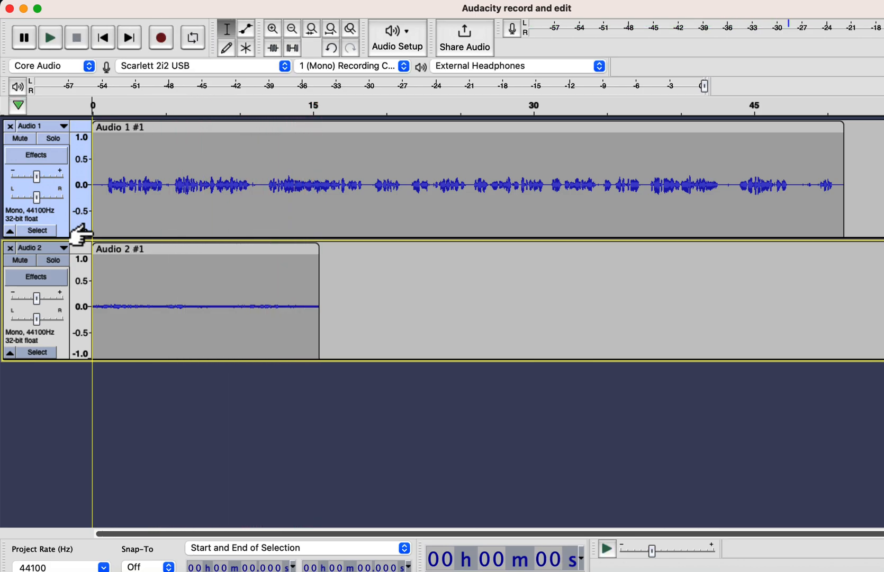
click(10, 248)
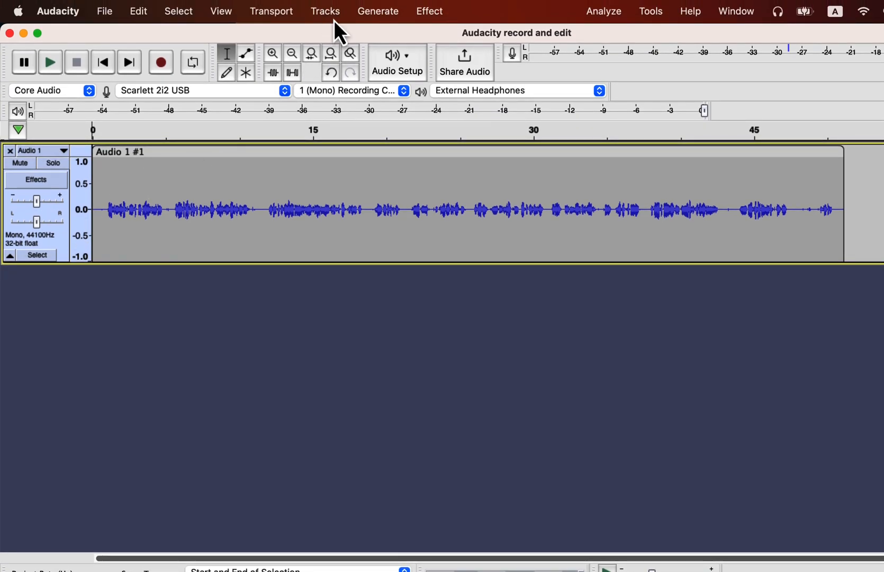
- Add an empty mono track below the voice track and record a brief test take
click(325, 10)
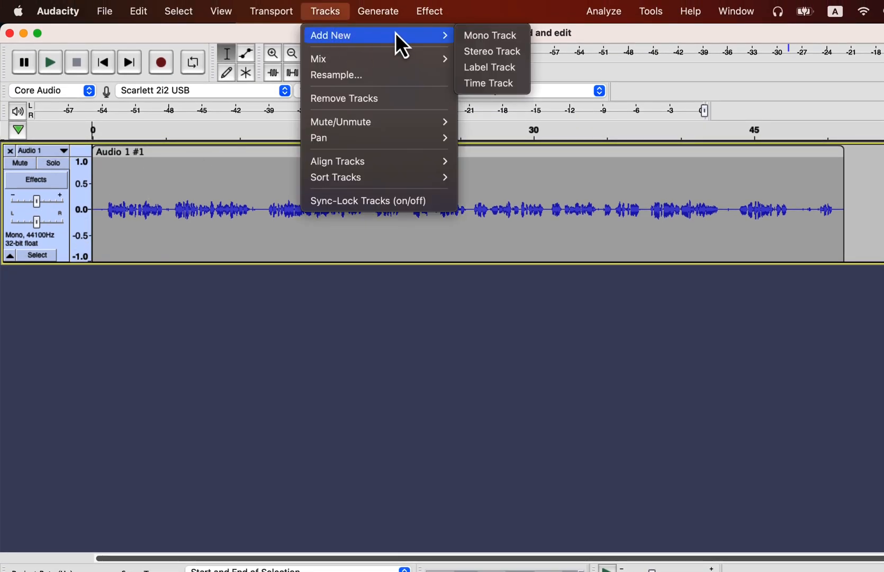
mouse_move(491, 52)
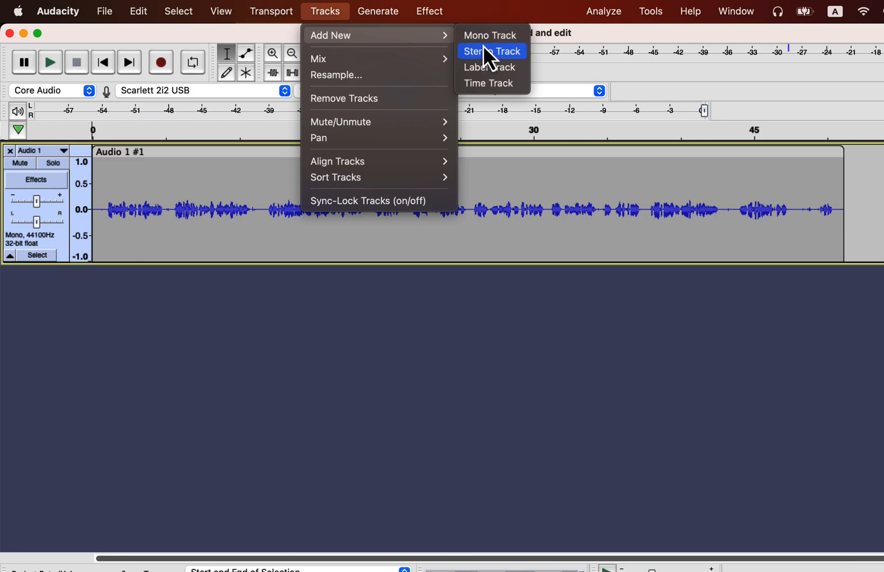
mouse_move(491, 35)
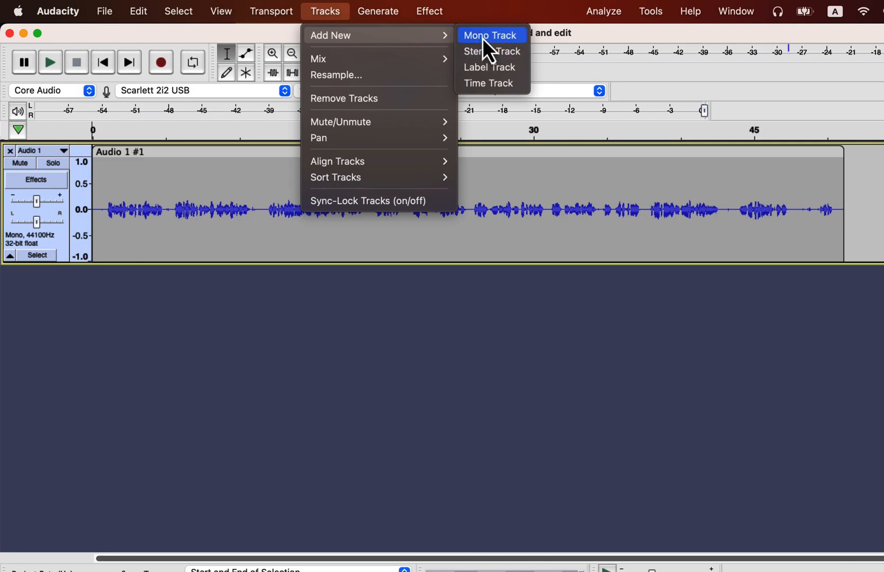
click(489, 35)
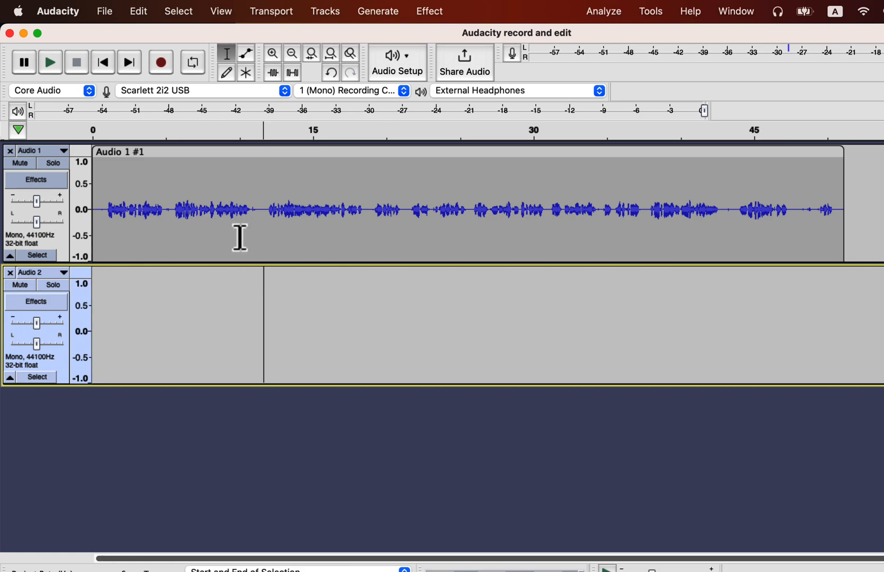
click(161, 62)
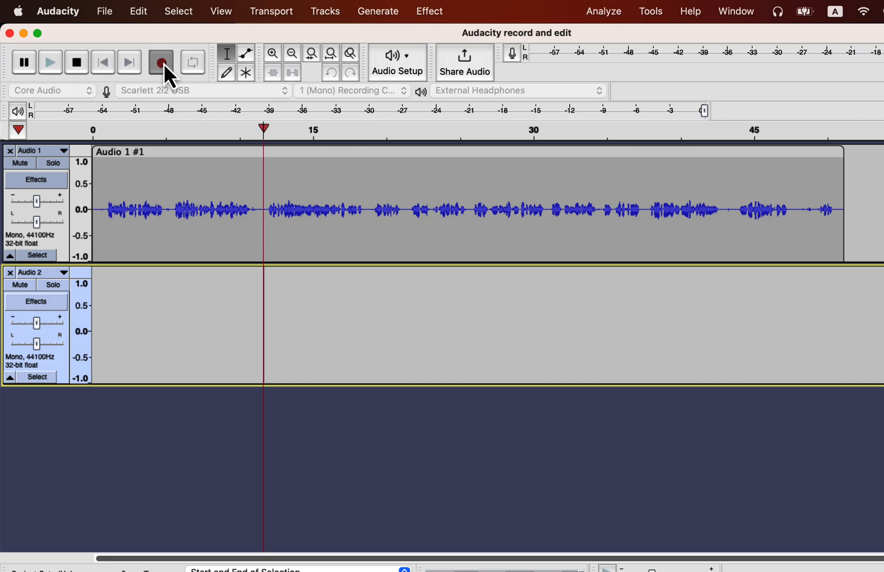
click(161, 62)
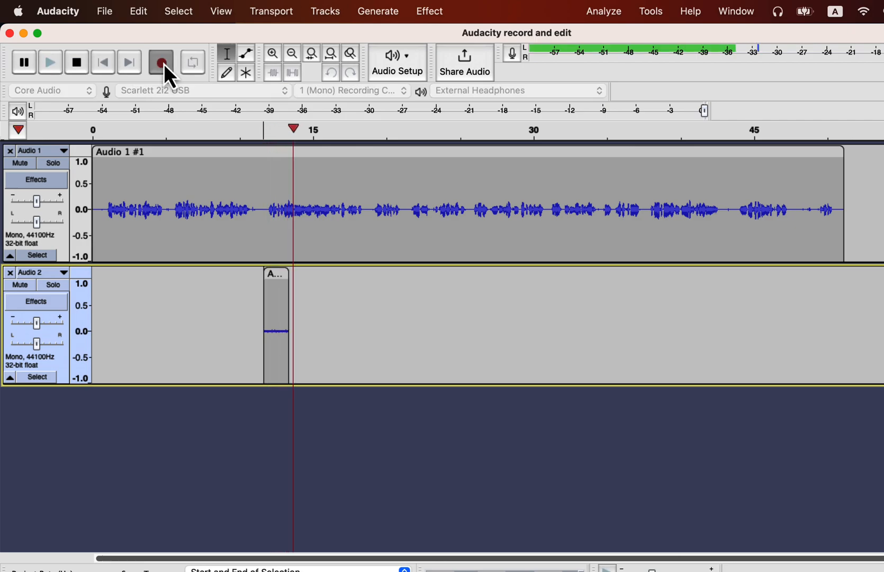
click(161, 62)
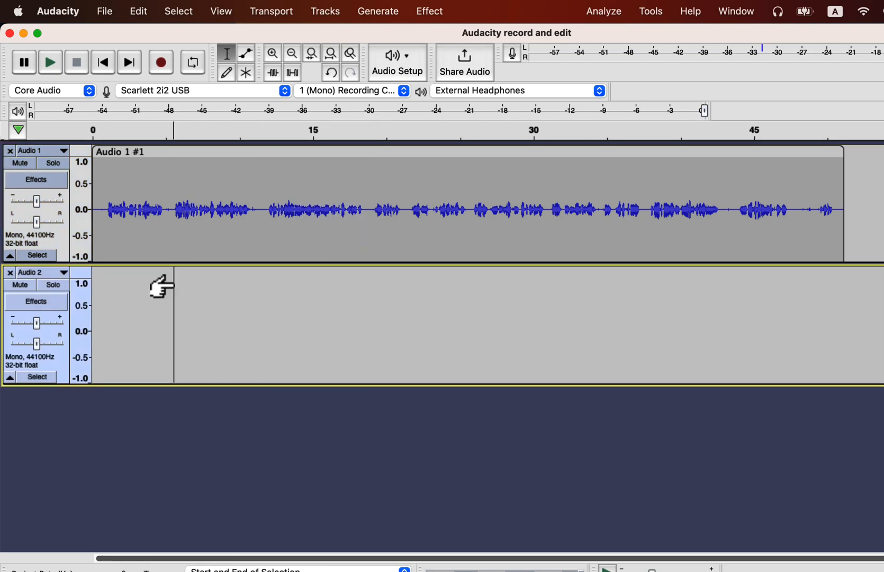
- Enable Overdub and record a roughly 12-second voice clip into the second track
click(271, 11)
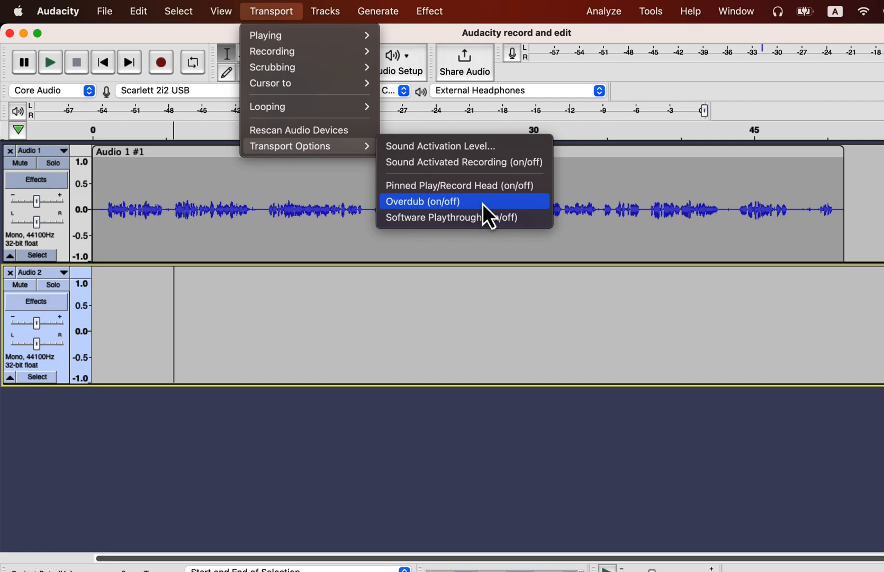
click(422, 202)
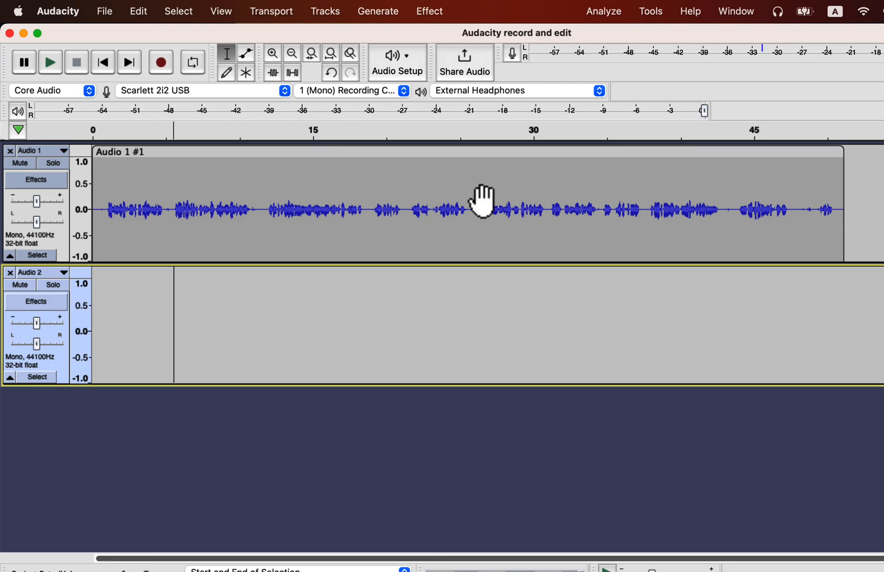
mouse_move(169, 67)
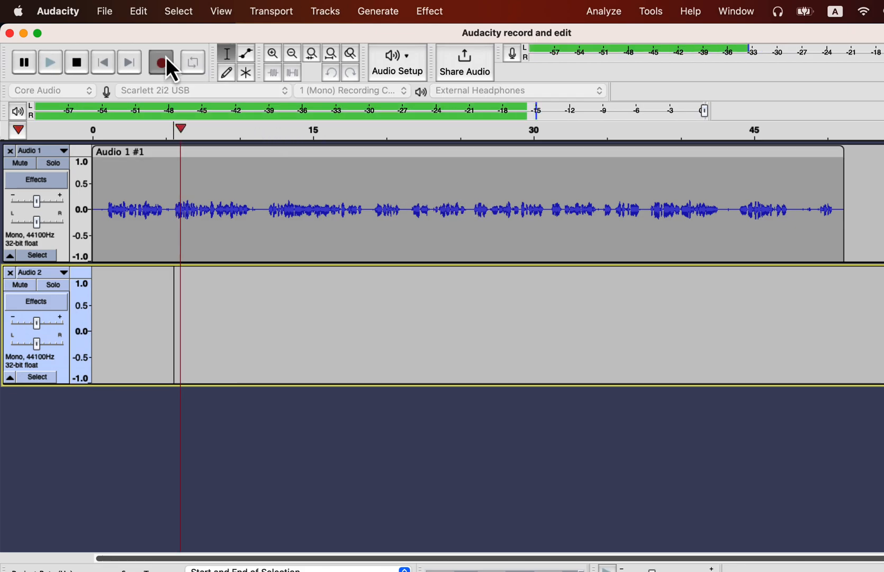
click(160, 61)
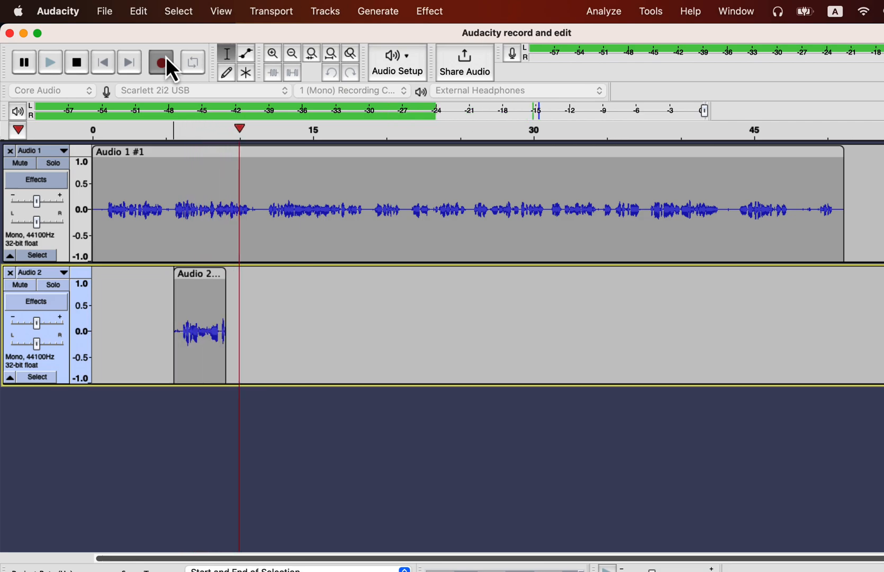
click(161, 62)
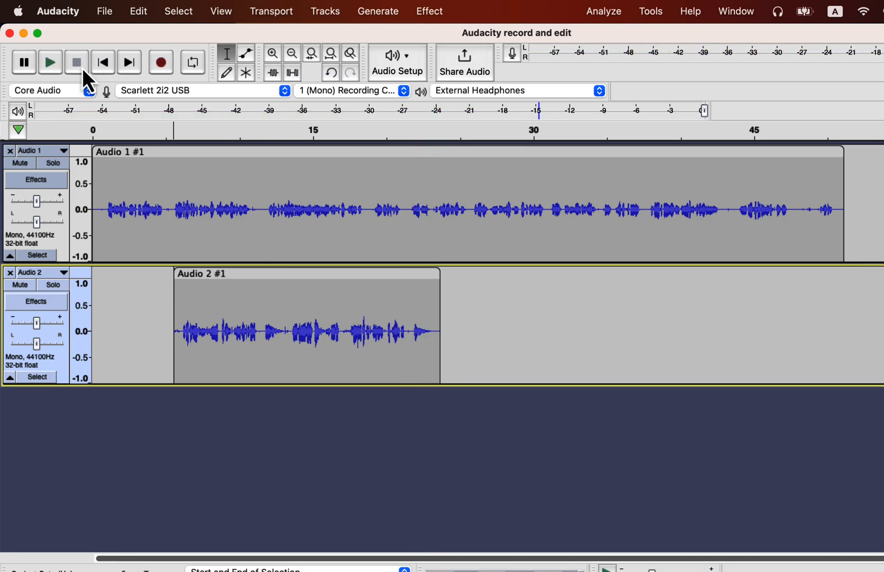
- Toggle the Overdub option off and on repeatedly in Transport Options
click(271, 11)
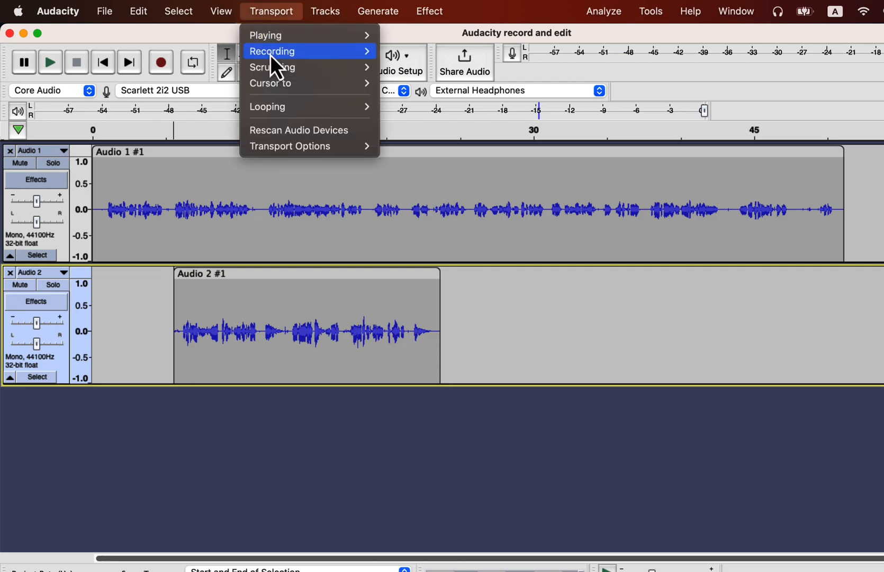
mouse_move(289, 146)
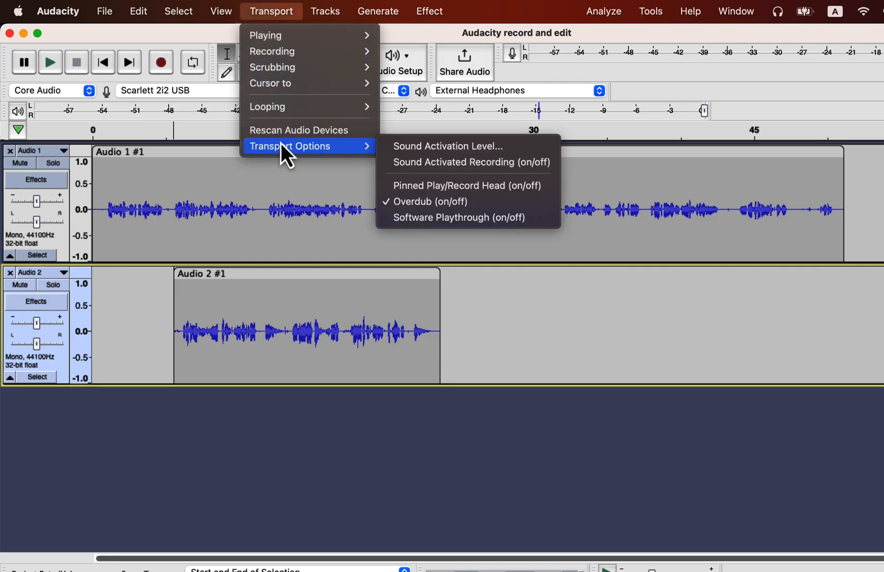
mouse_move(428, 201)
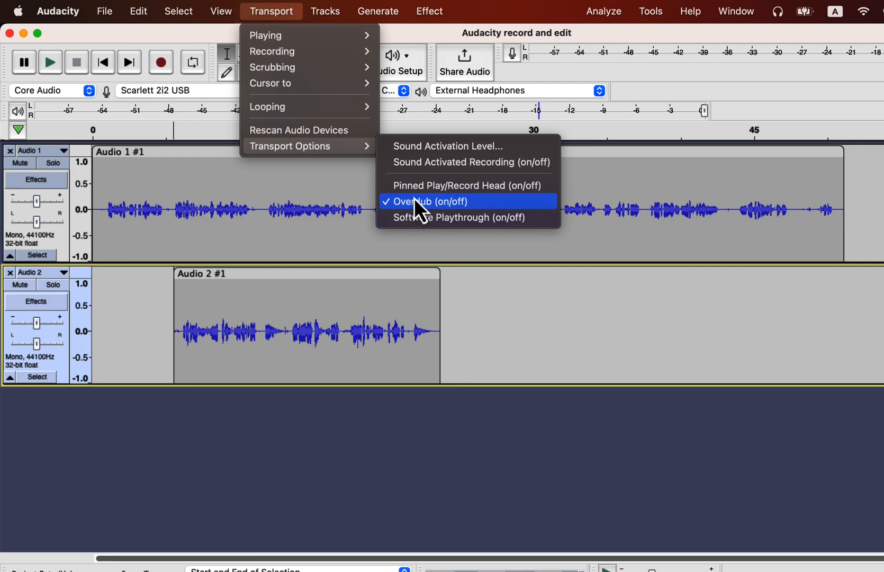
click(427, 201)
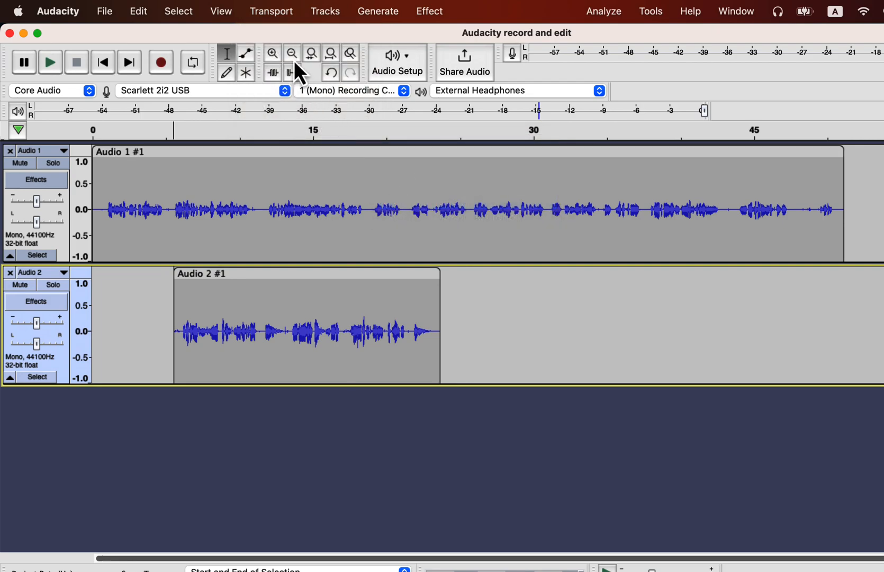
click(271, 11)
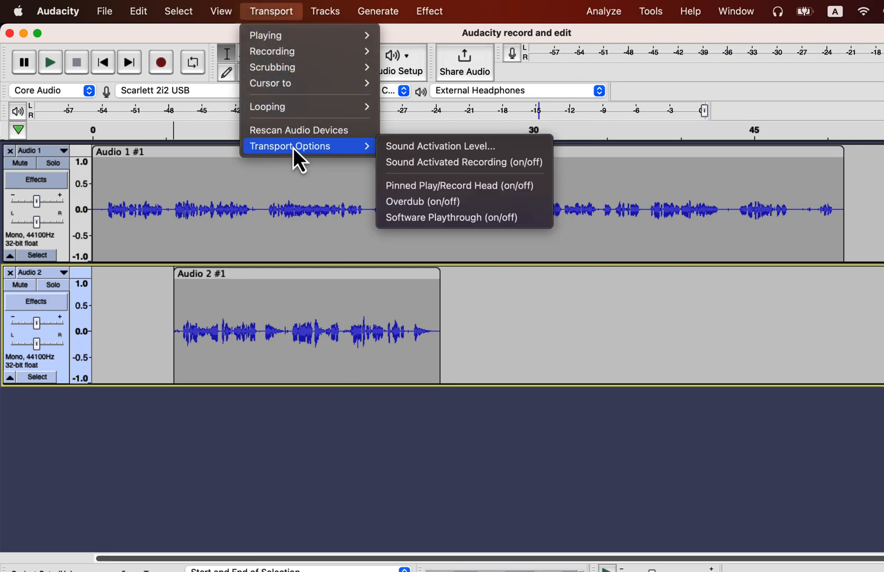
mouse_move(422, 202)
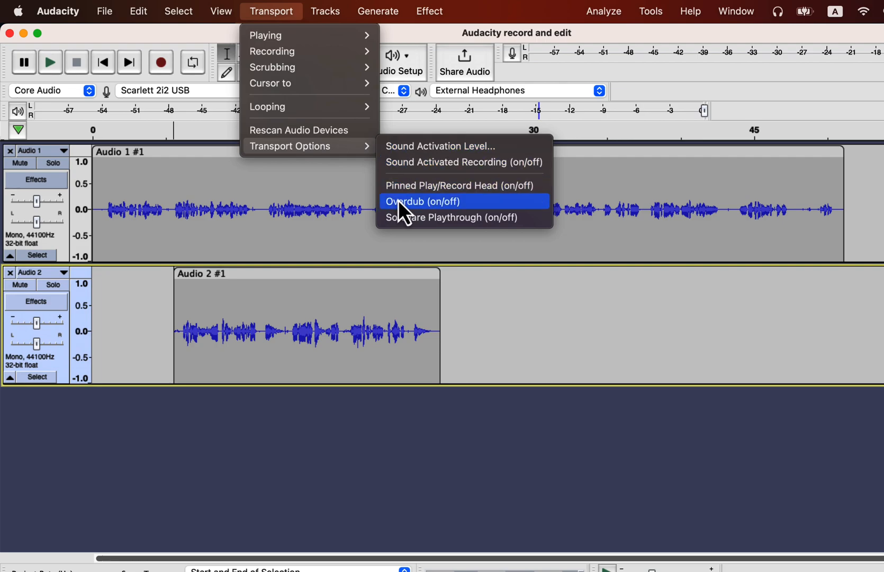
click(422, 201)
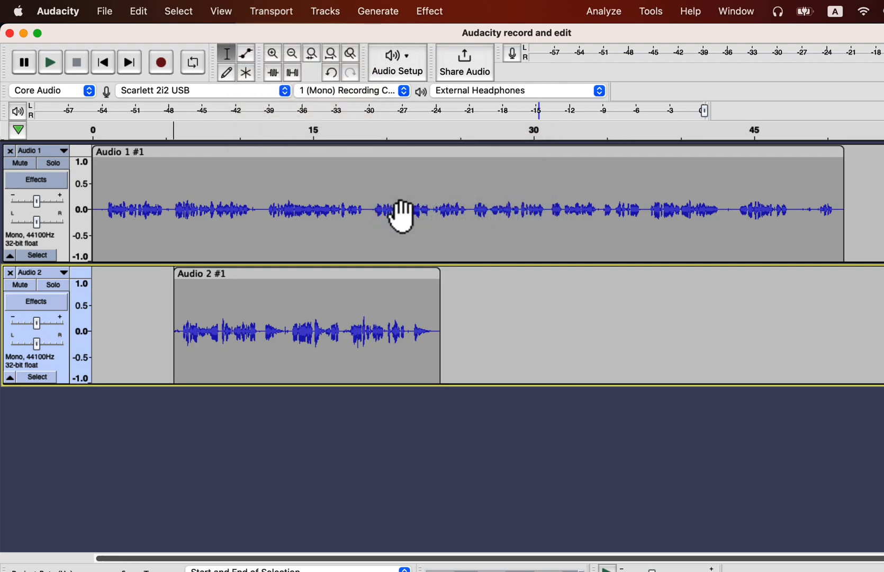
click(270, 11)
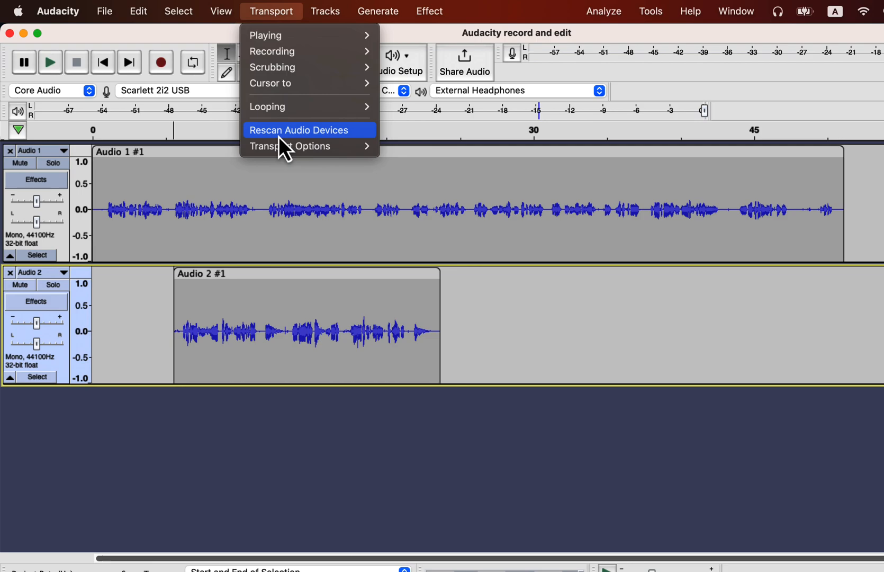
mouse_move(290, 146)
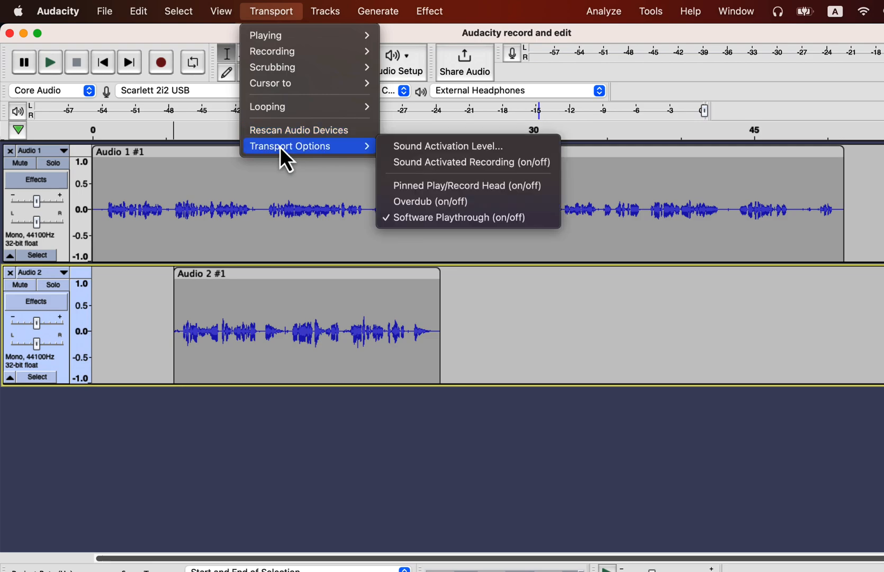
mouse_move(432, 201)
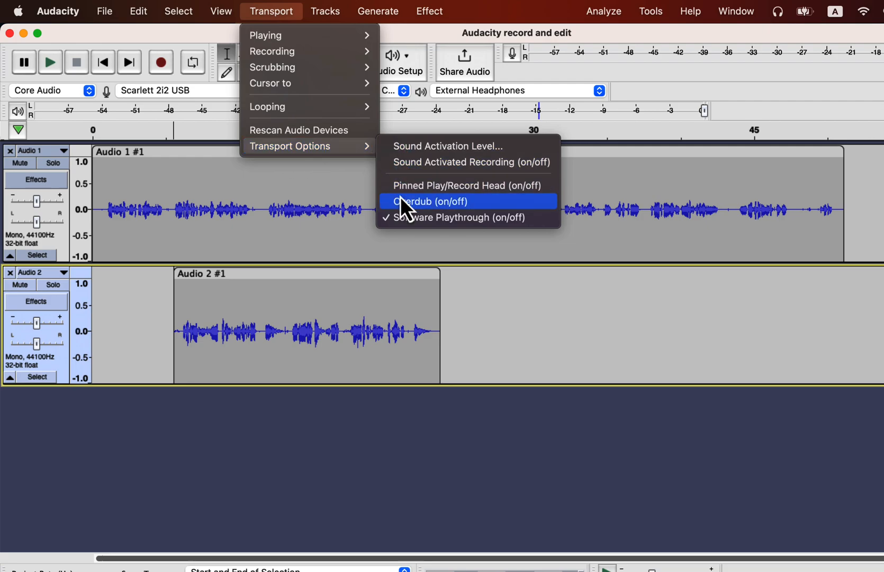
click(430, 201)
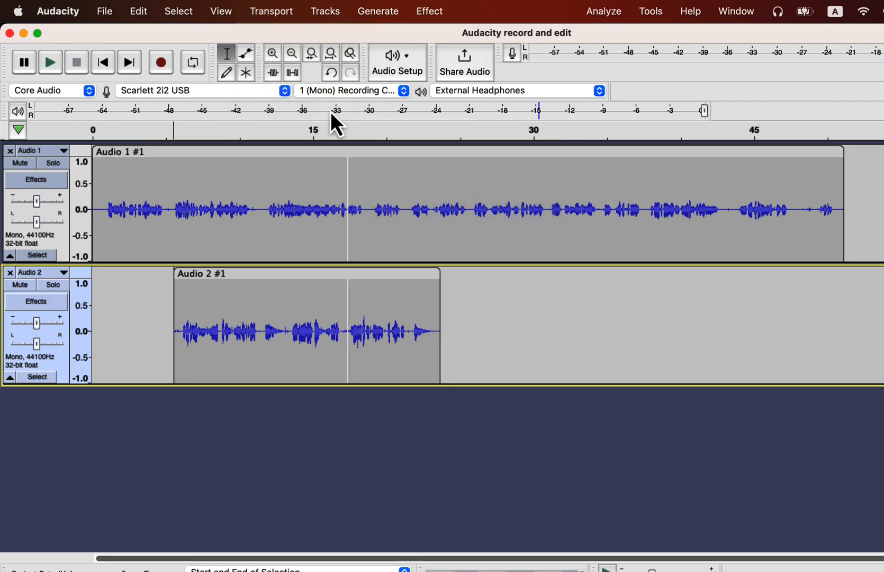
click(271, 11)
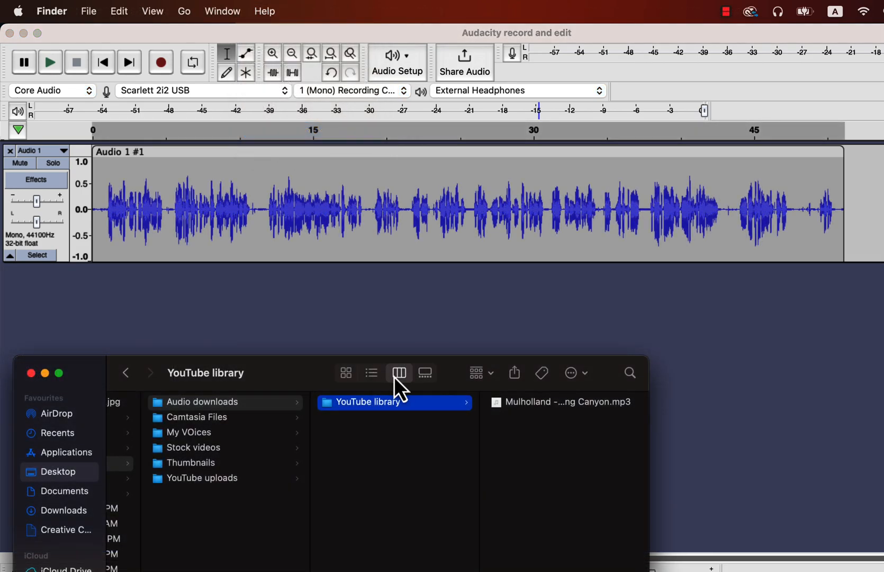
- Switch Finder to column view and close it after importing Mulholland – King Canyon.mp3
click(558, 401)
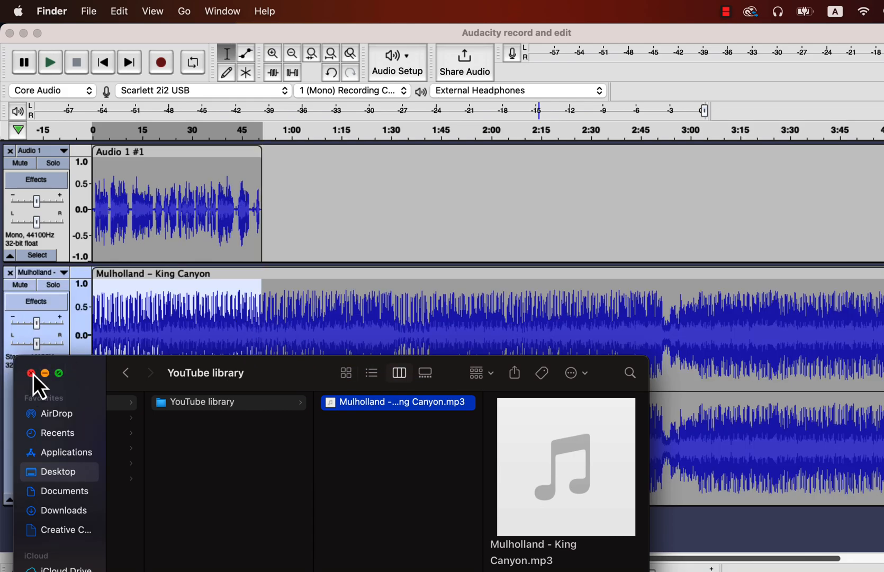
click(31, 374)
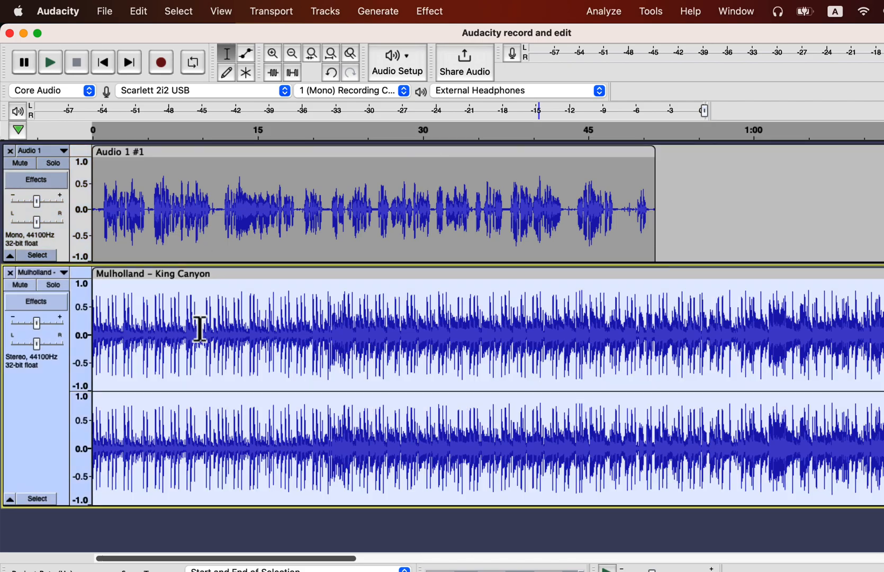
mouse_move(430, 17)
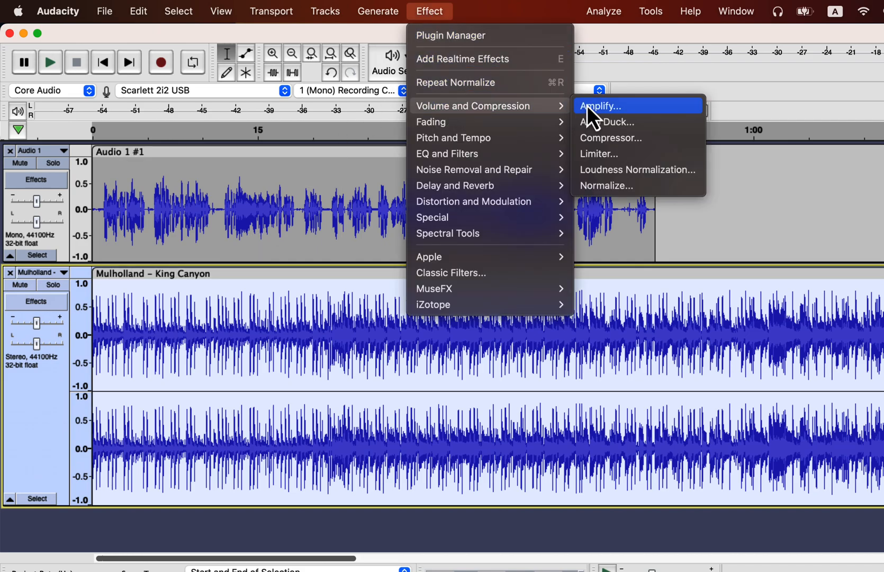
mouse_move(608, 128)
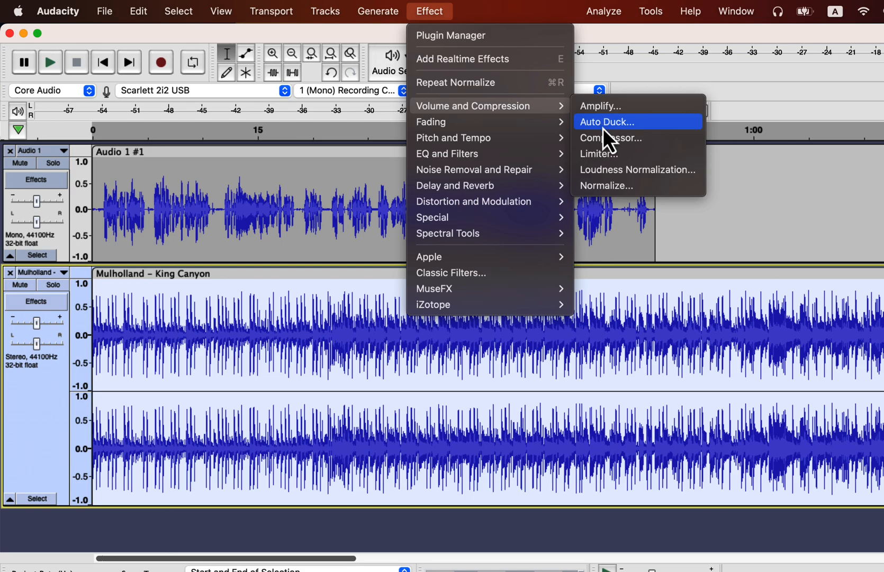
- Try Auto Duck on the music and dismiss the control-track warning
click(606, 122)
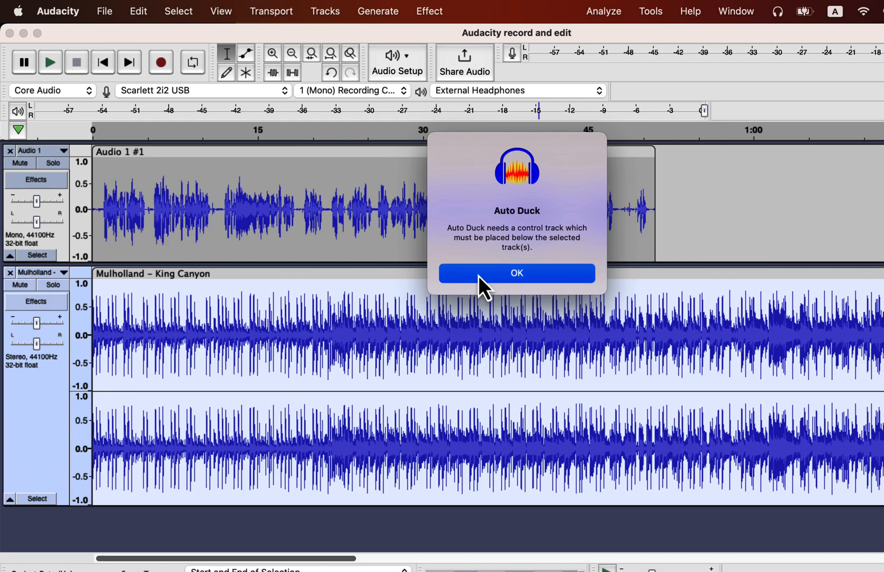
click(516, 273)
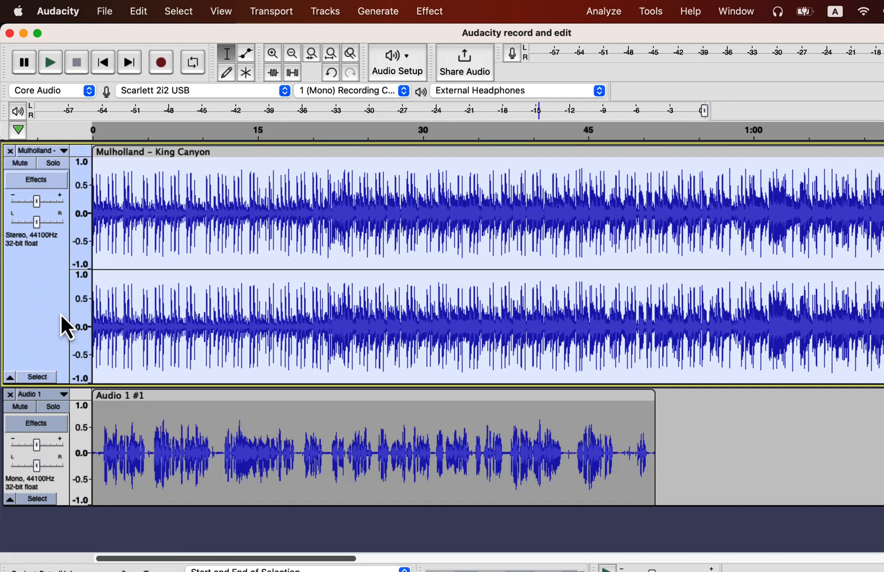
mouse_move(64, 327)
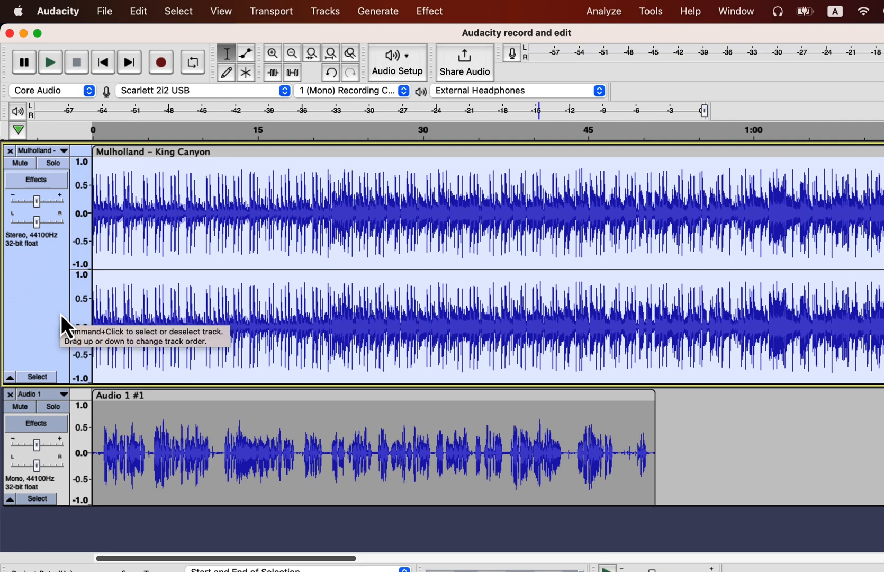
mouse_move(95, 357)
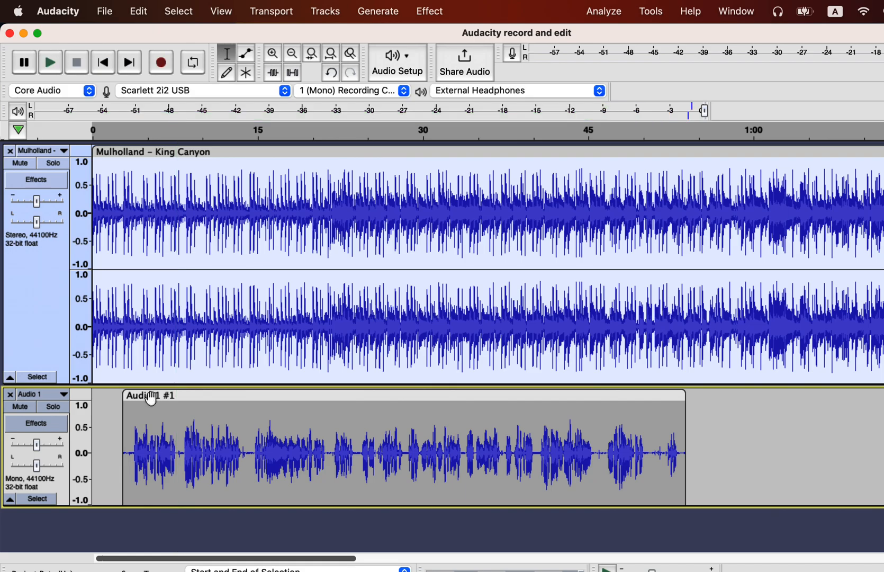
click(428, 10)
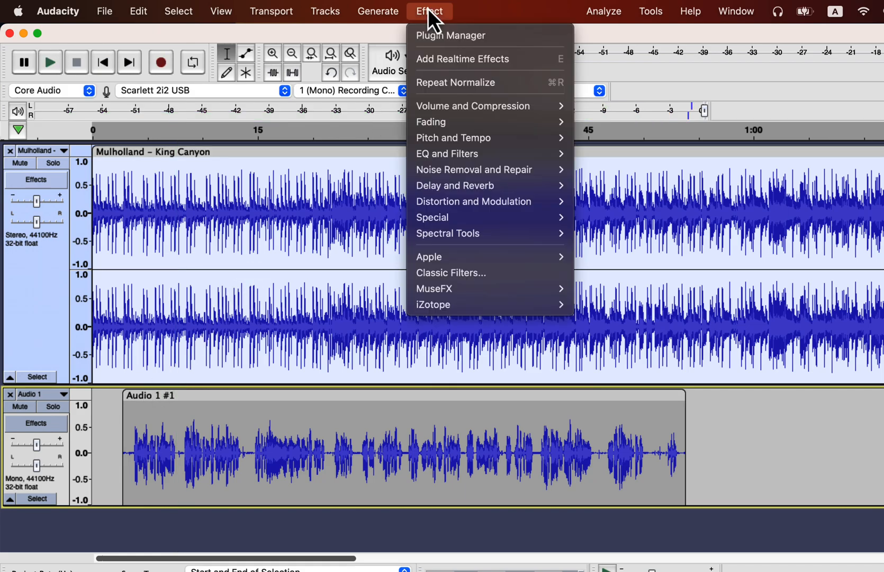
mouse_move(472, 106)
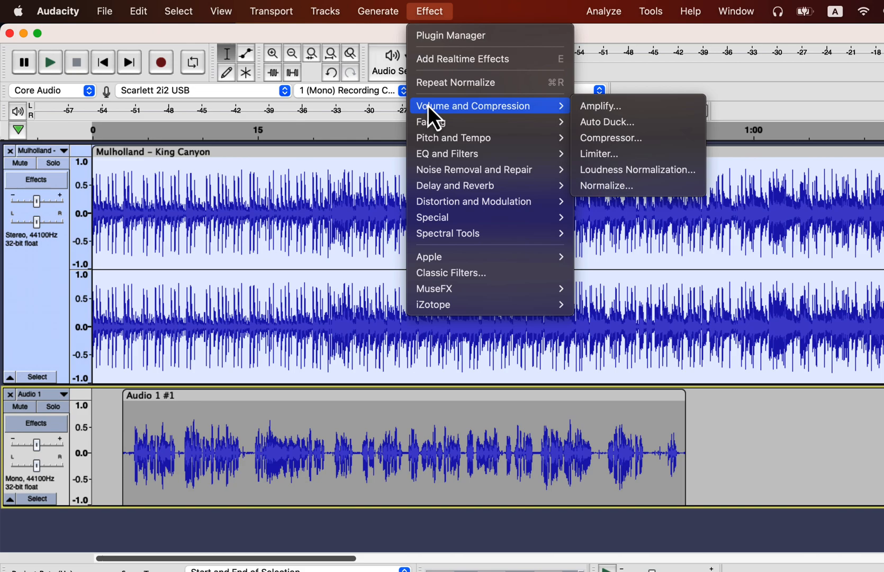
mouse_move(607, 122)
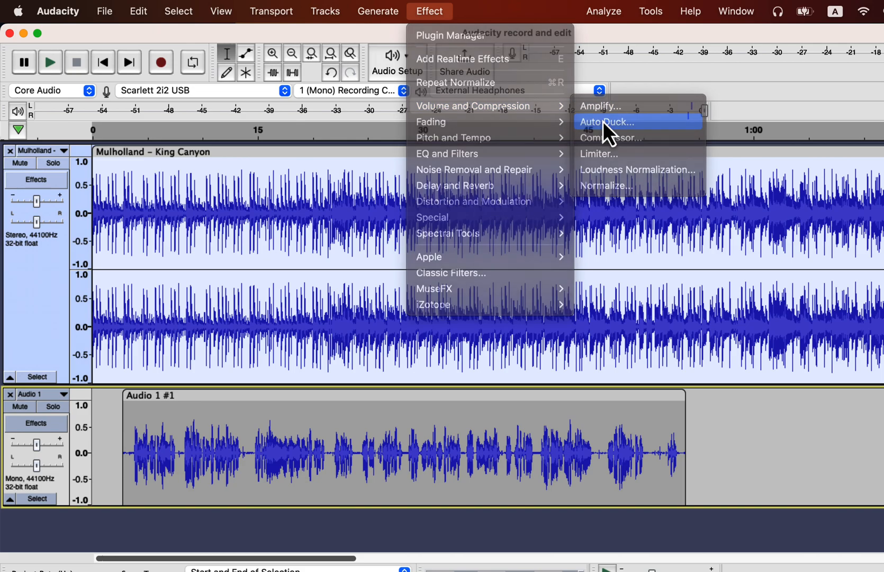
- Apply Auto Duck to the music with -12 dB duck amount and default settings
click(606, 121)
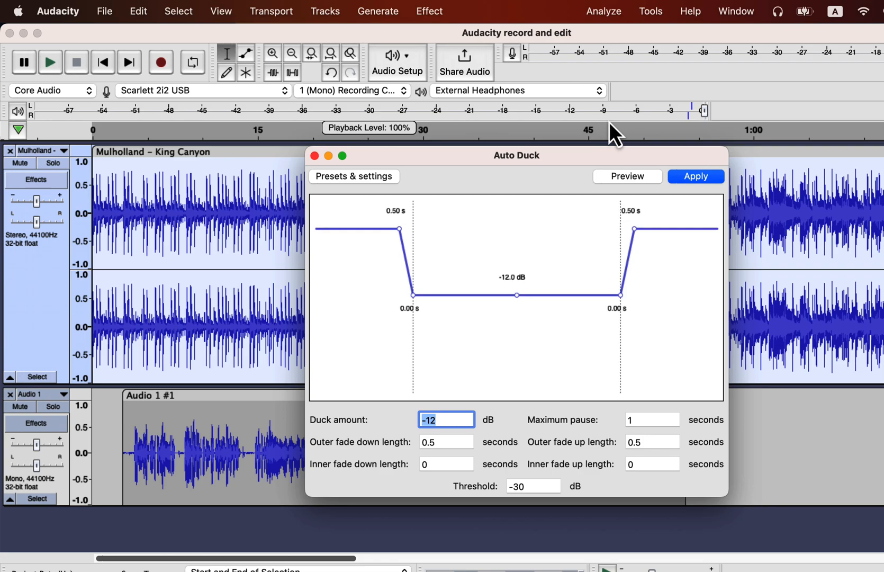
click(695, 176)
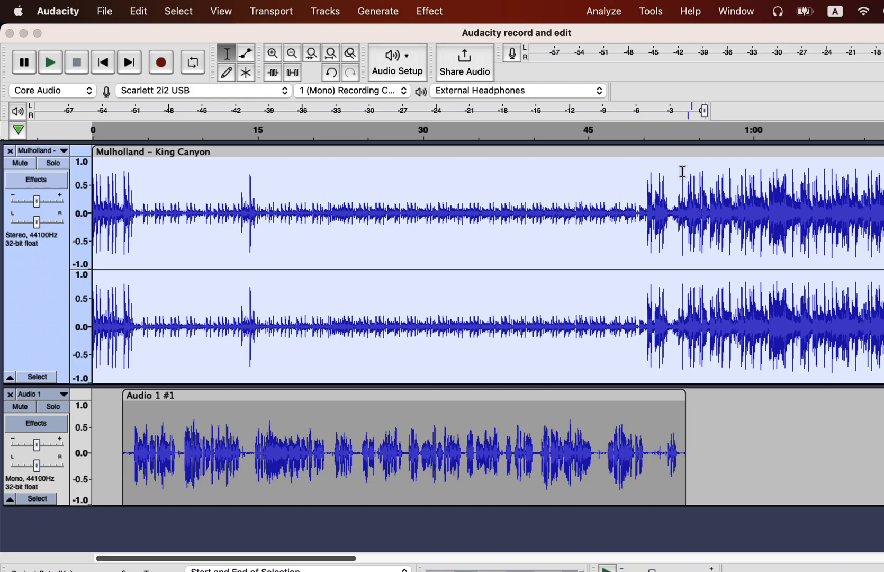
click(50, 62)
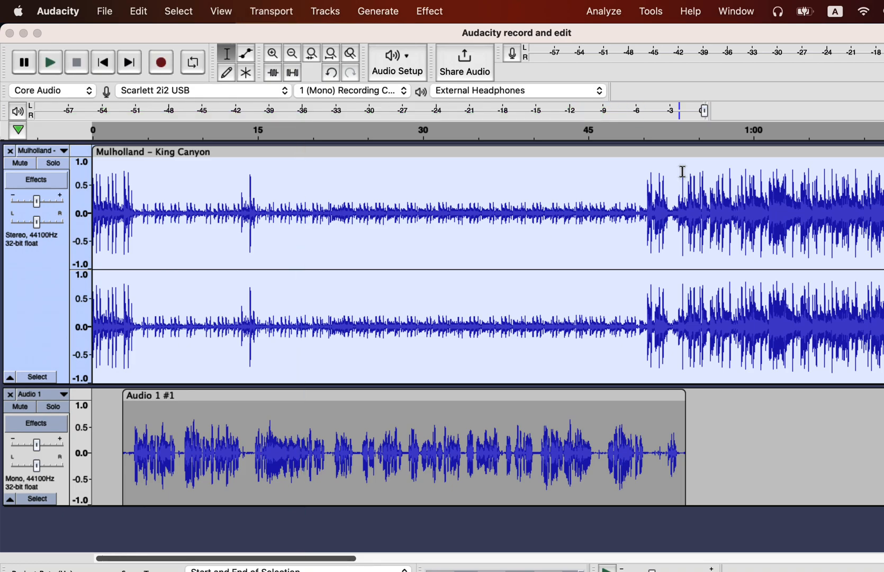
click(327, 197)
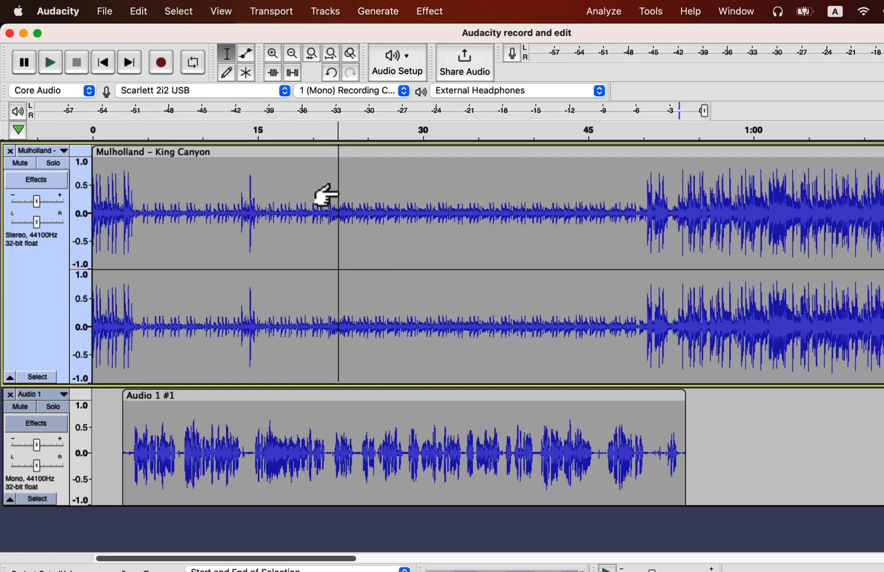
mouse_move(248, 68)
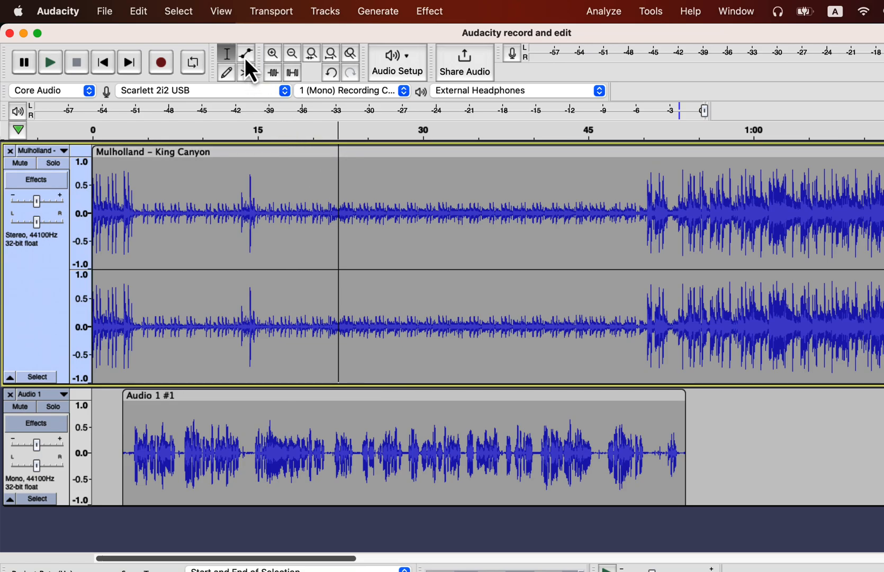
- Add envelope points dipping the music volume under the voice, then return to selection
click(245, 52)
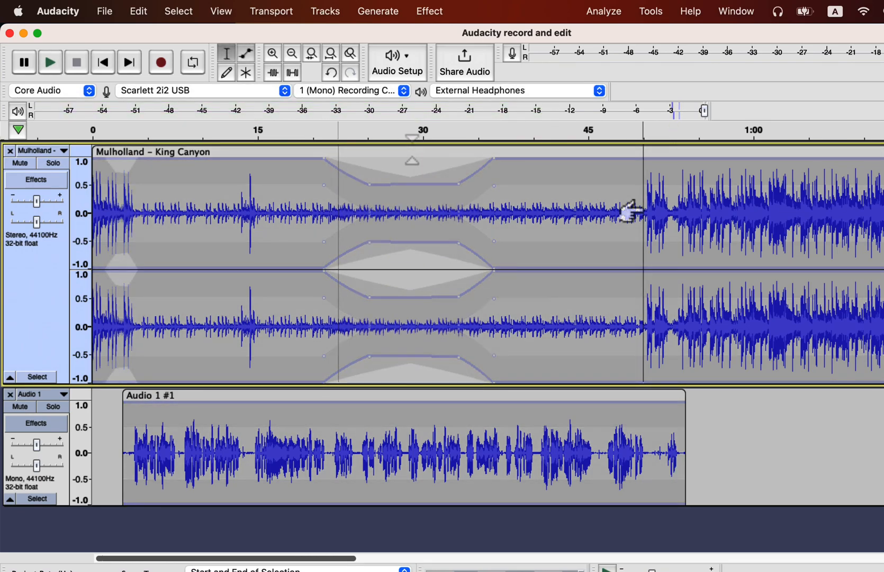
click(245, 51)
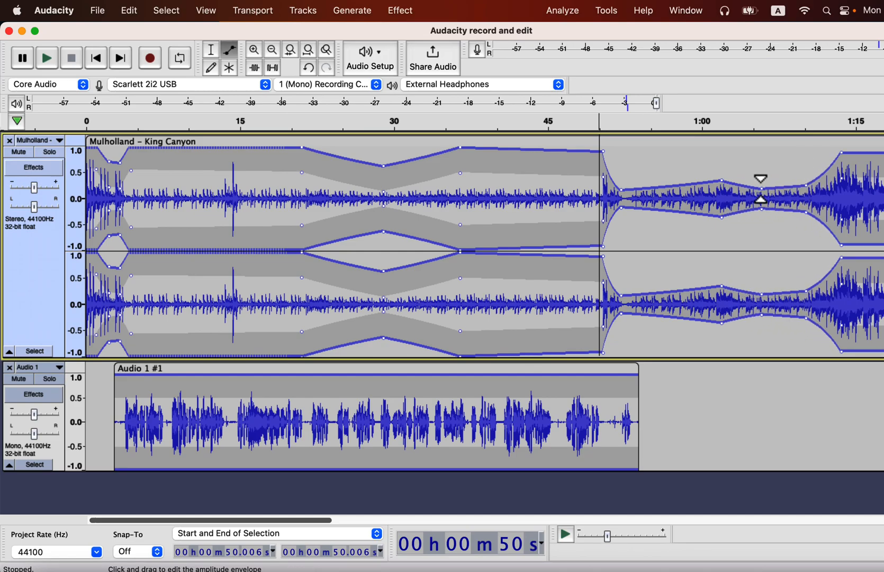
click(210, 50)
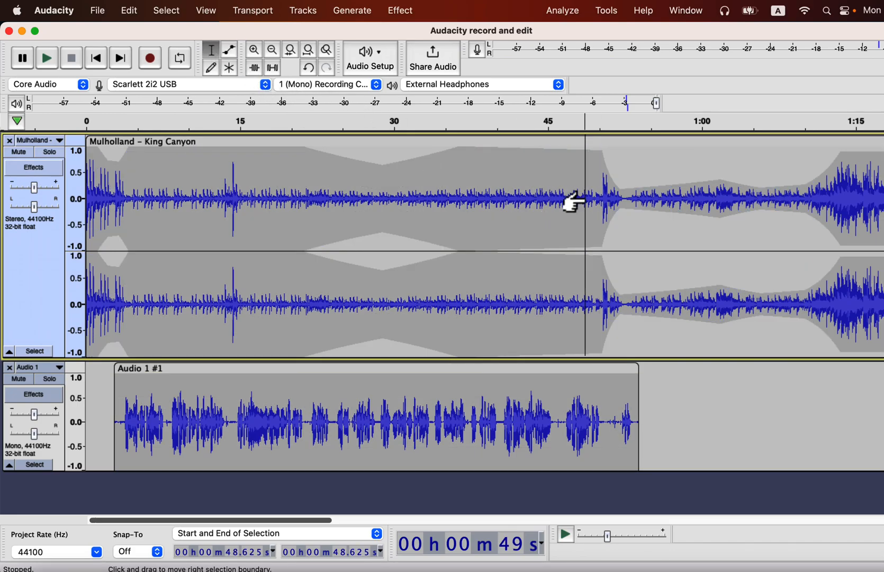
- Play the mix from around 1:11 to check the envelope, then stop
click(47, 58)
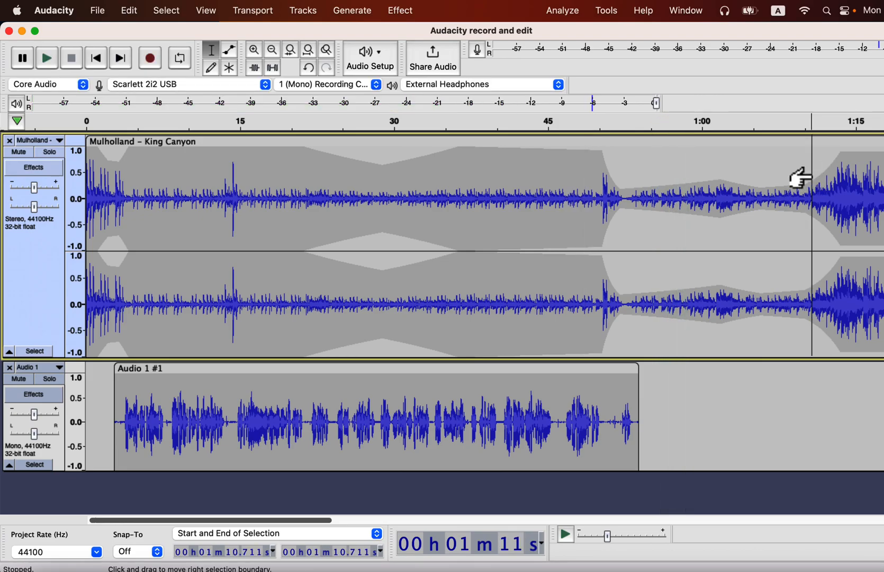
click(47, 58)
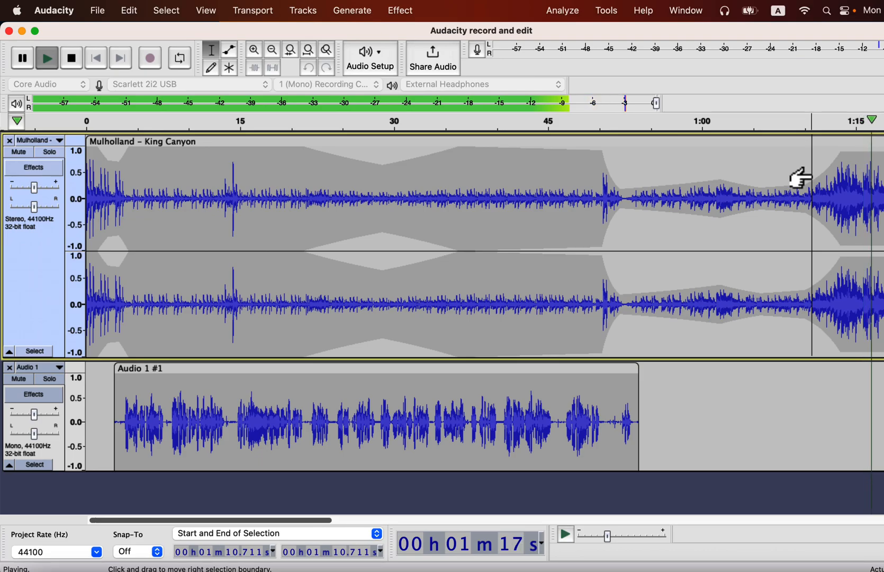
click(70, 58)
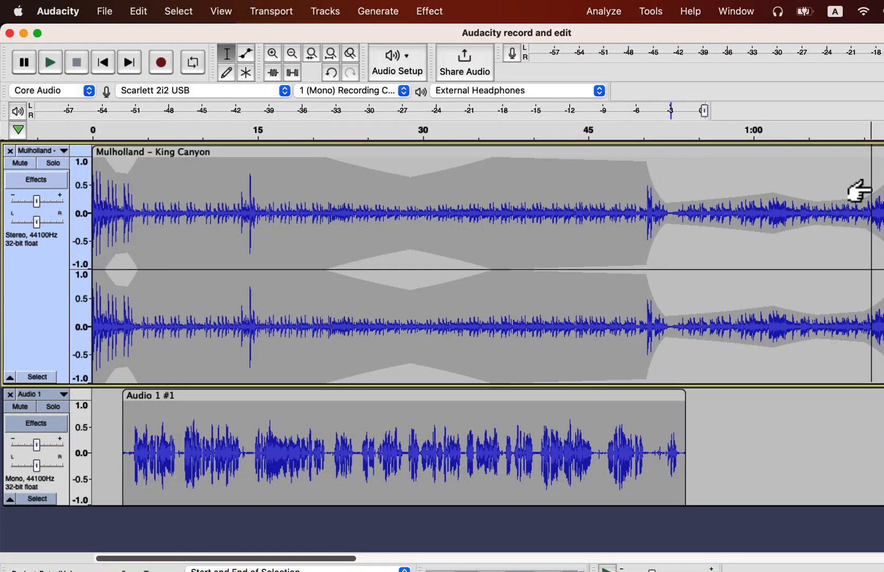
mouse_move(298, 245)
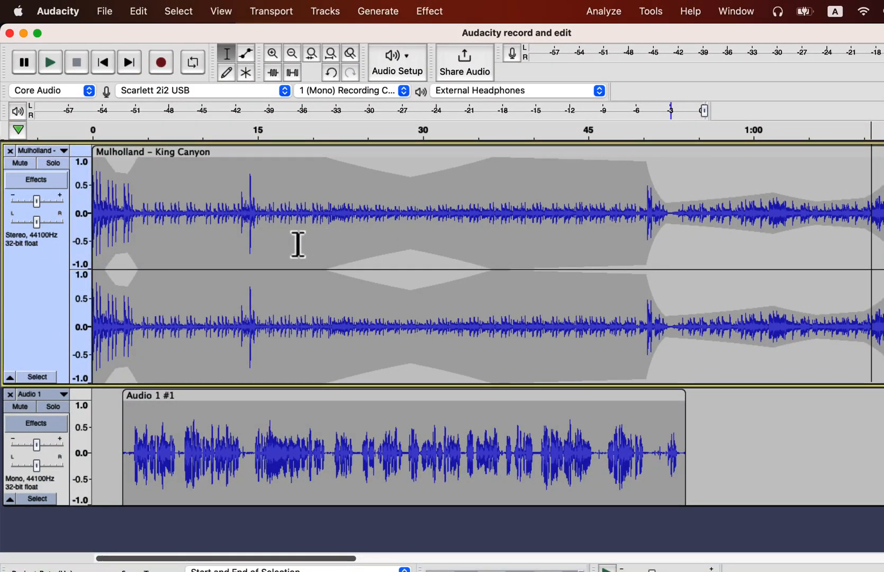
click(324, 10)
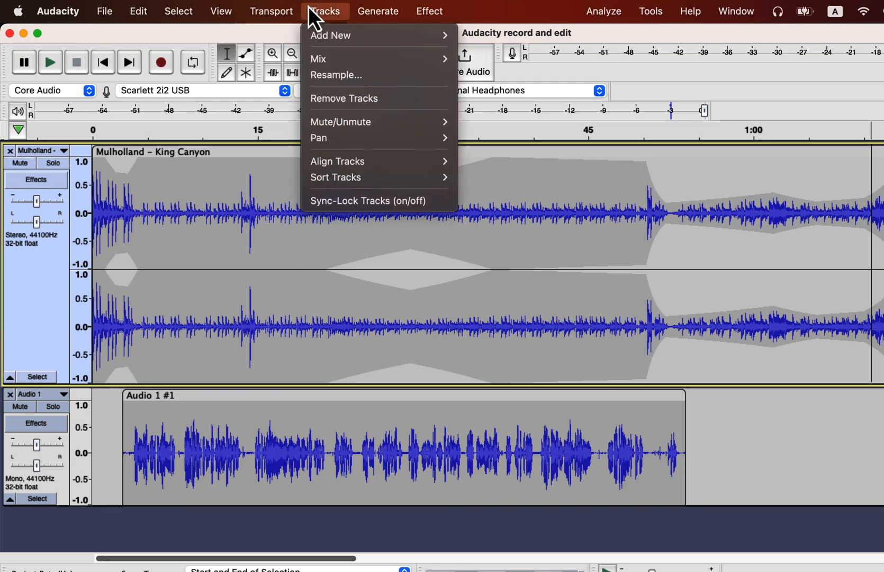
mouse_move(318, 58)
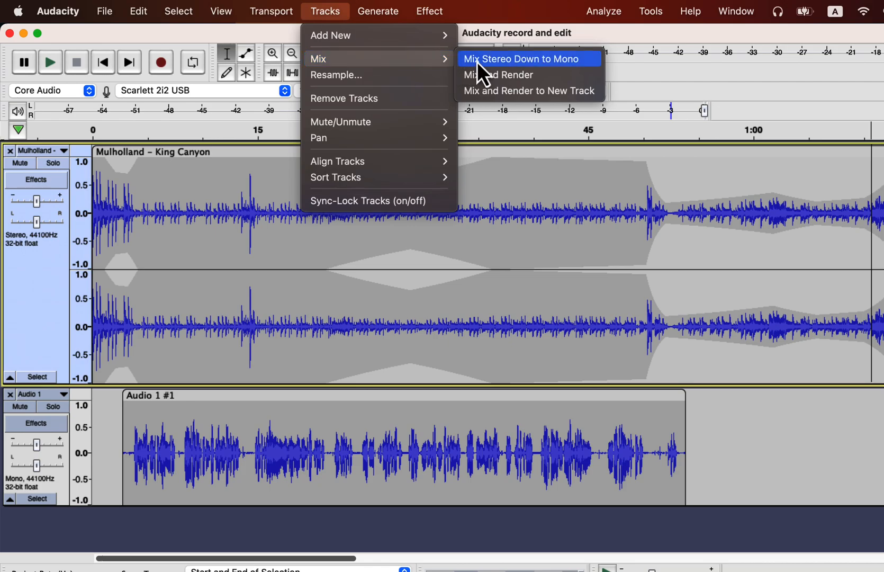
mouse_move(497, 74)
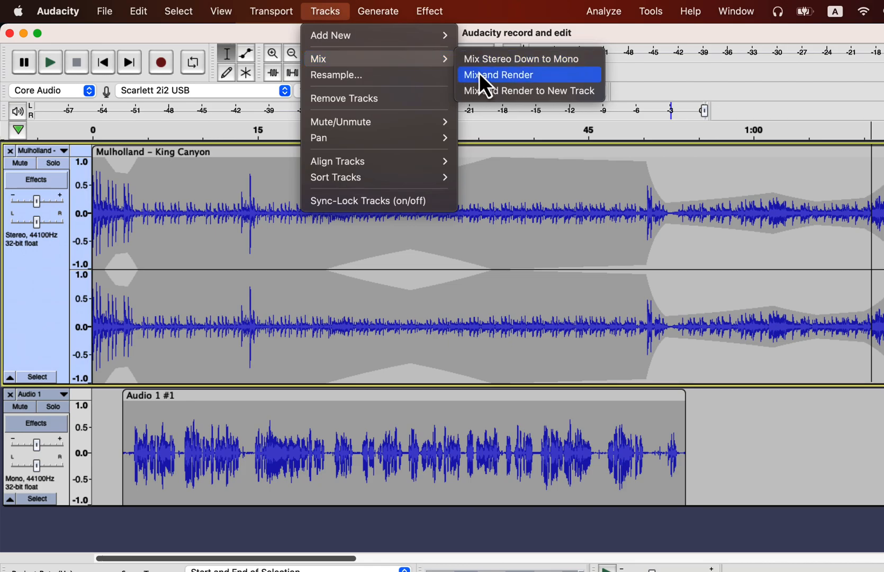
click(497, 74)
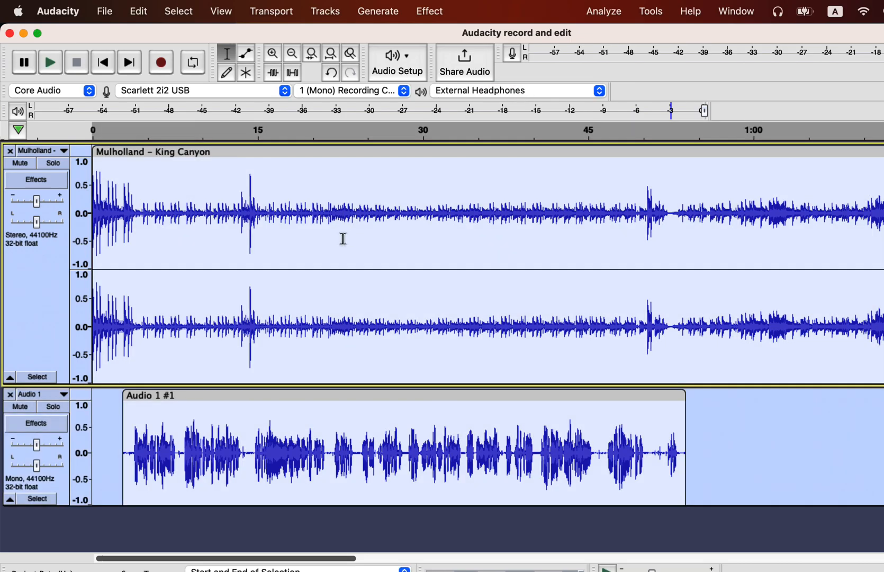
click(324, 11)
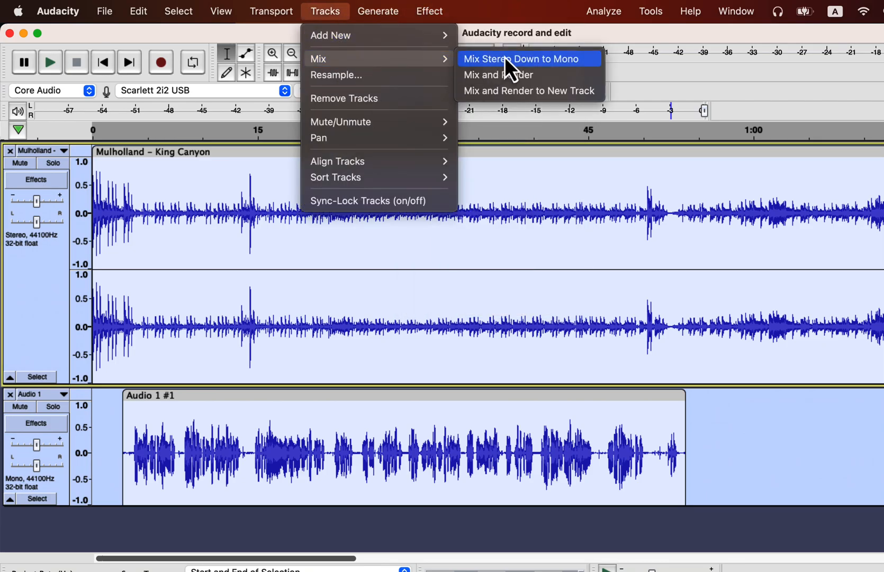
click(520, 58)
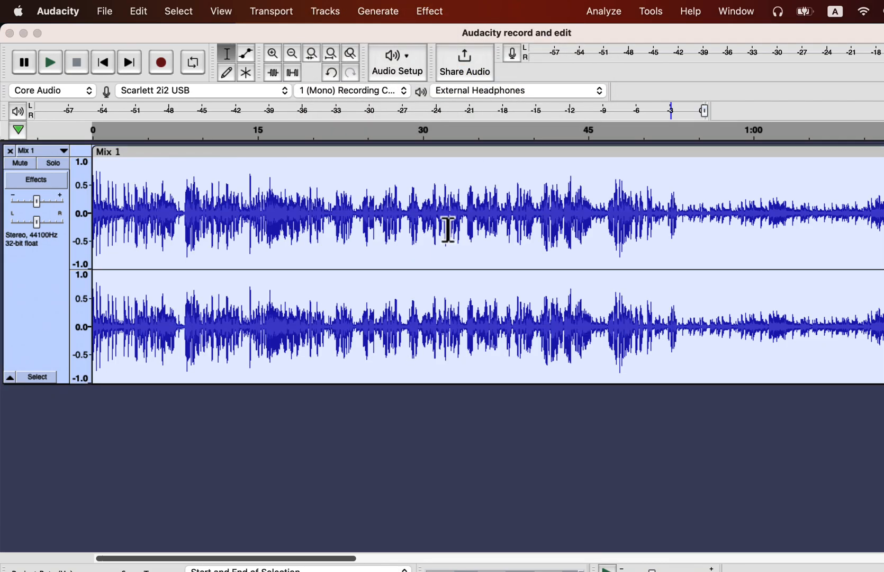
mouse_move(349, 160)
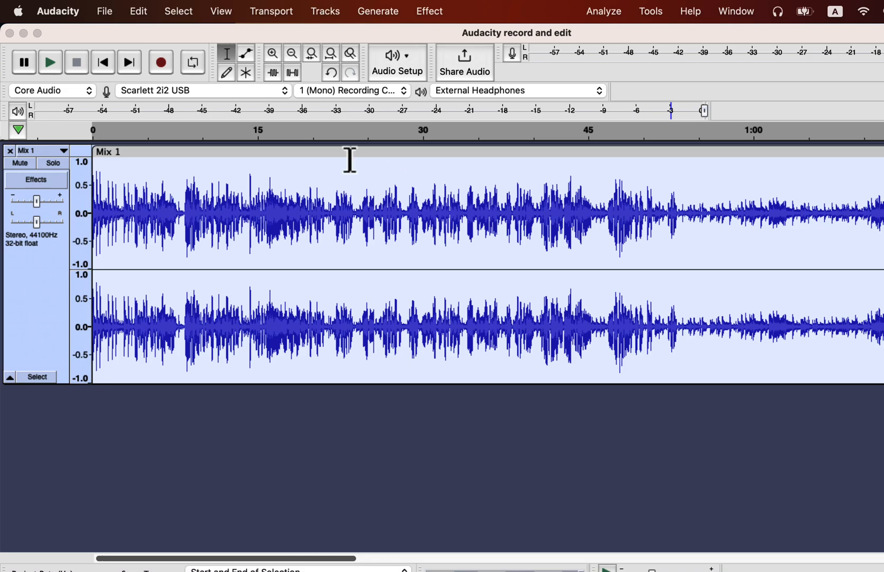
click(50, 62)
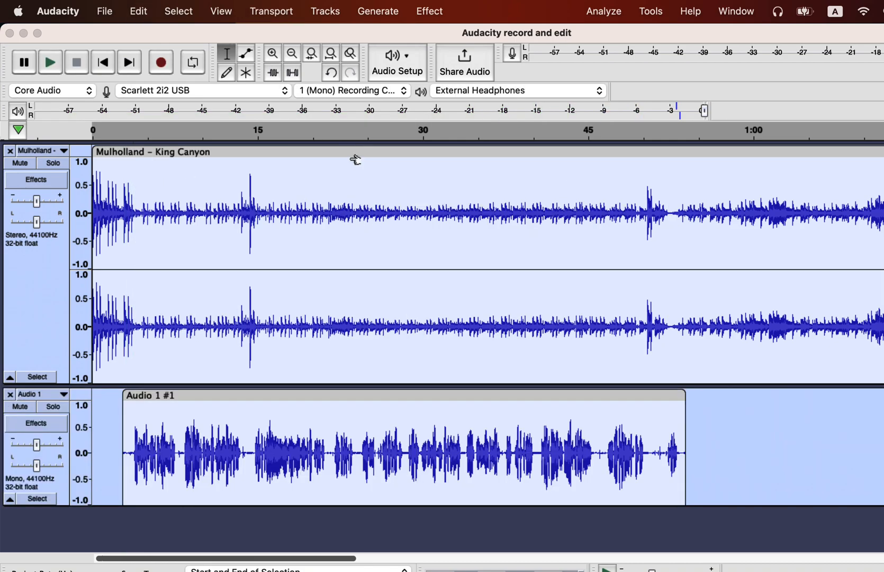
- Mix and Render music and voice to a new Mix 1 track and select it
click(324, 10)
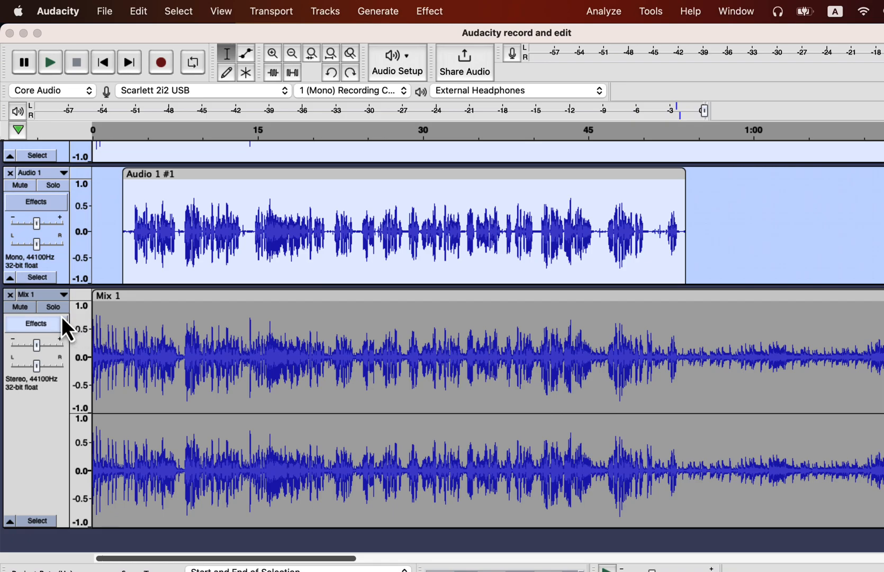
mouse_move(175, 319)
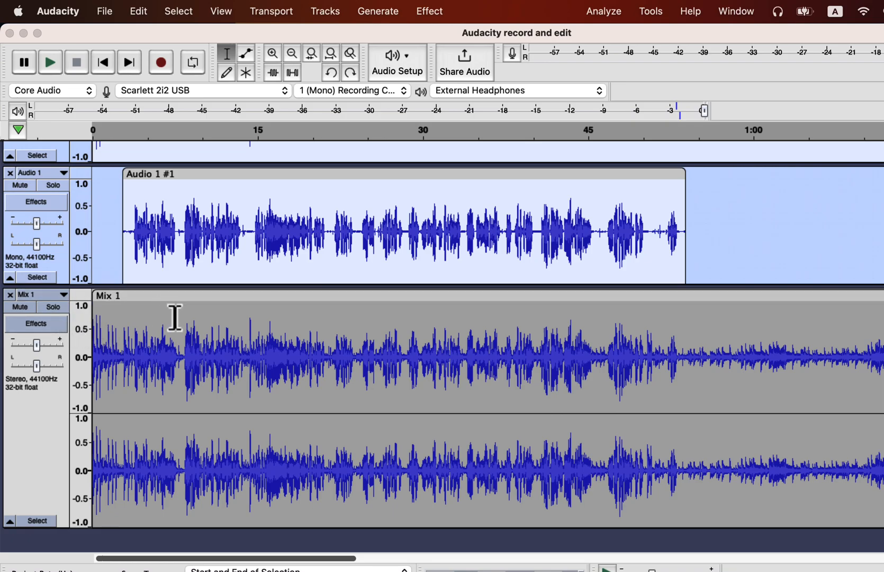
click(395, 356)
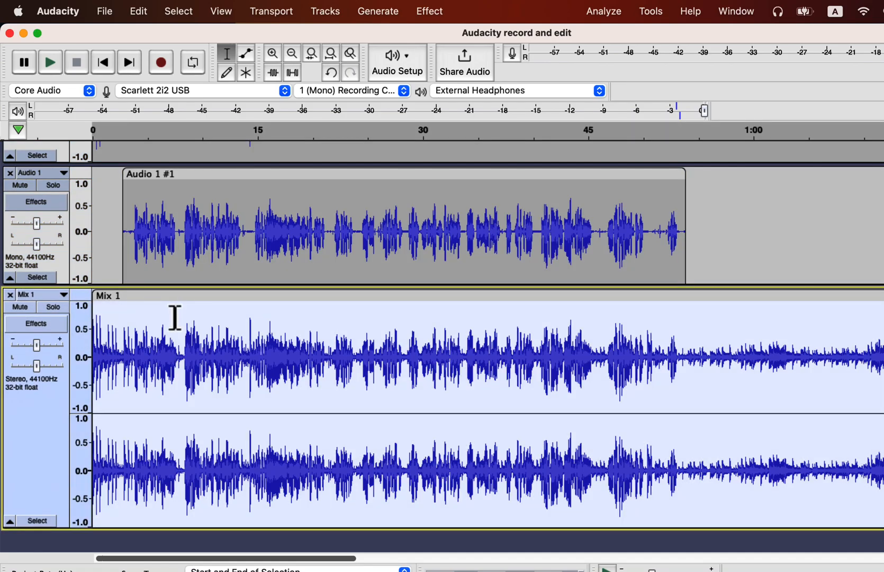
click(105, 10)
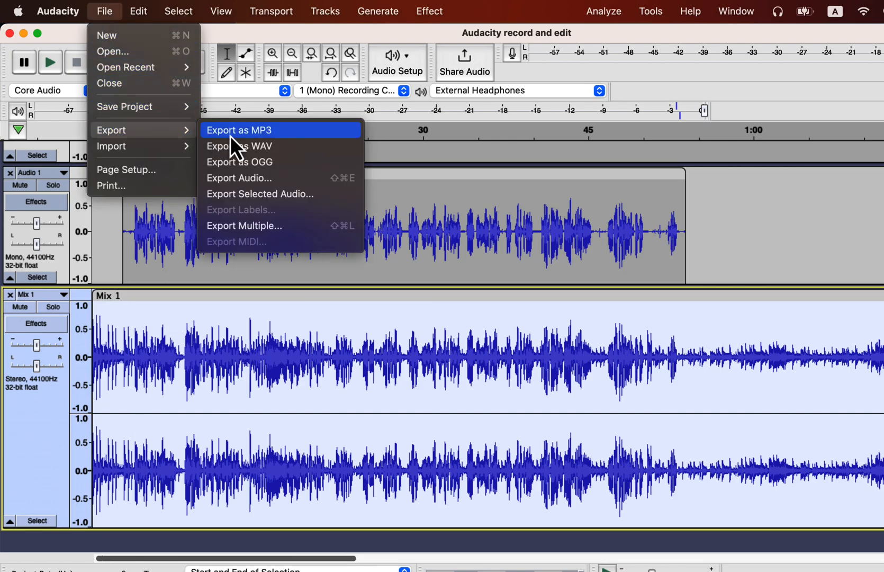
- Export the Mix 1 track as an MP3 file
click(240, 147)
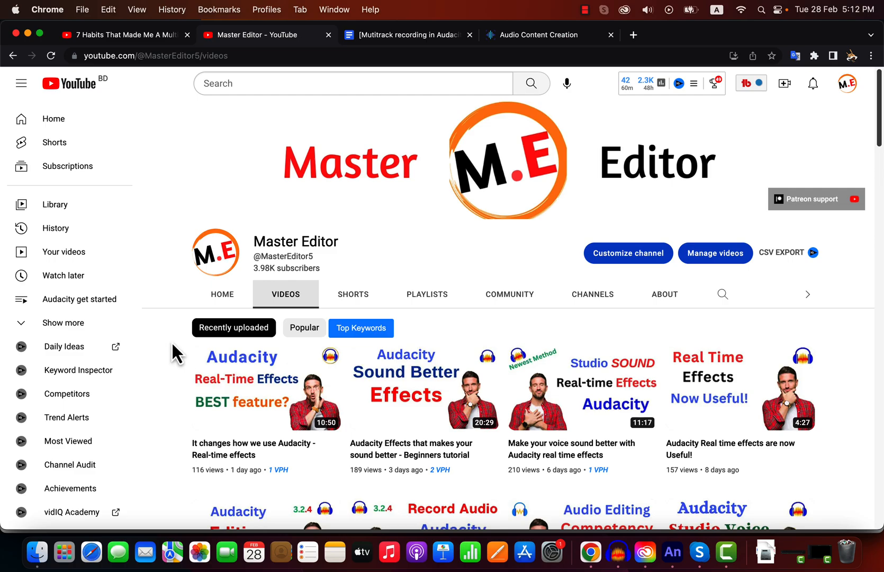
- Scroll well down the channel's Audacity tutorial videos, then open the Playlists tab
scroll(down, 3)
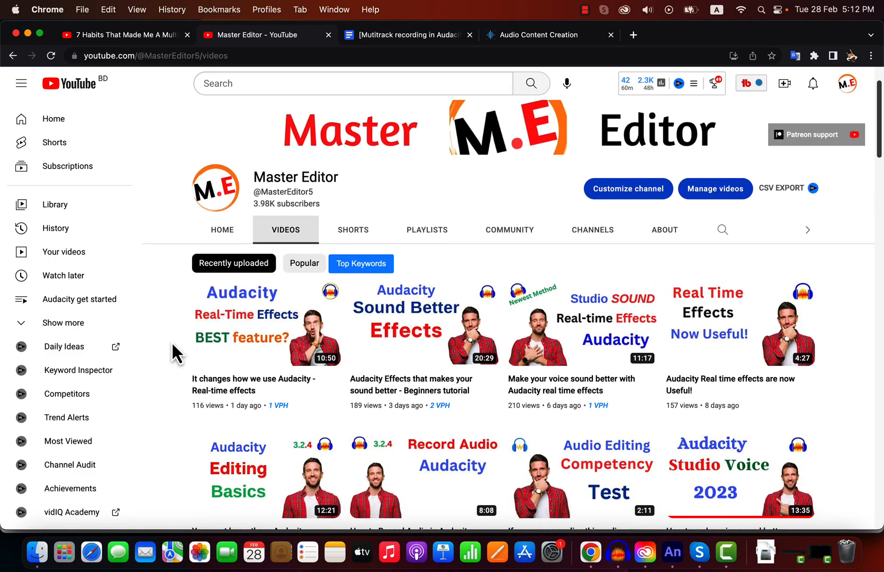
scroll(down, 3)
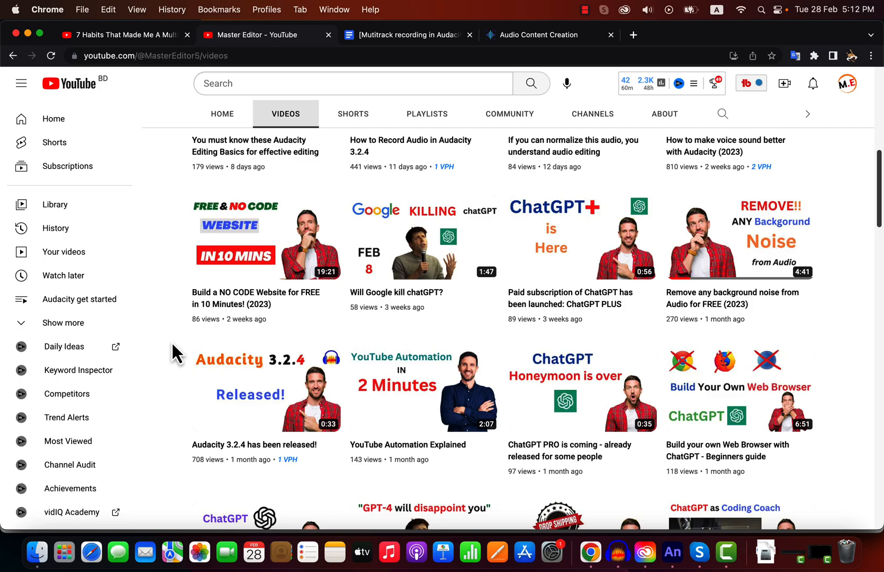
scroll(down, 3)
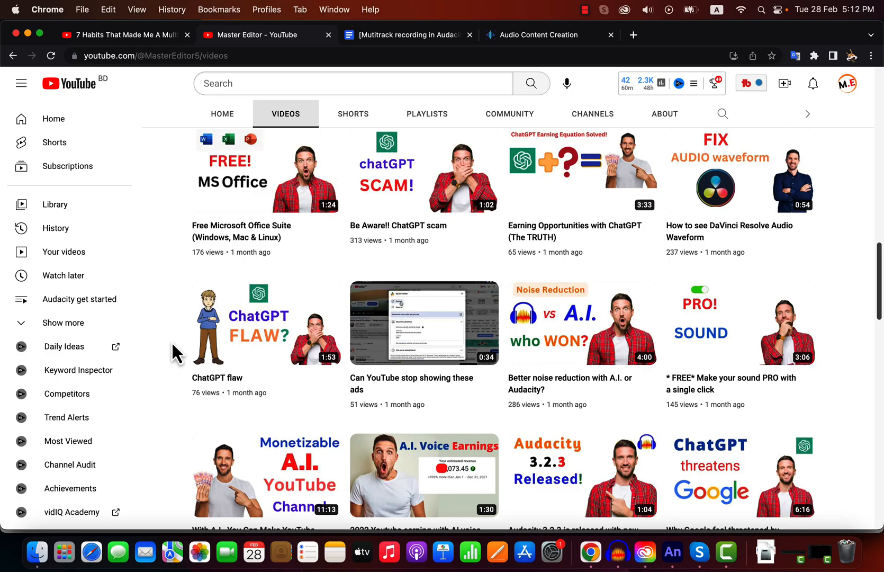
scroll(down, 3)
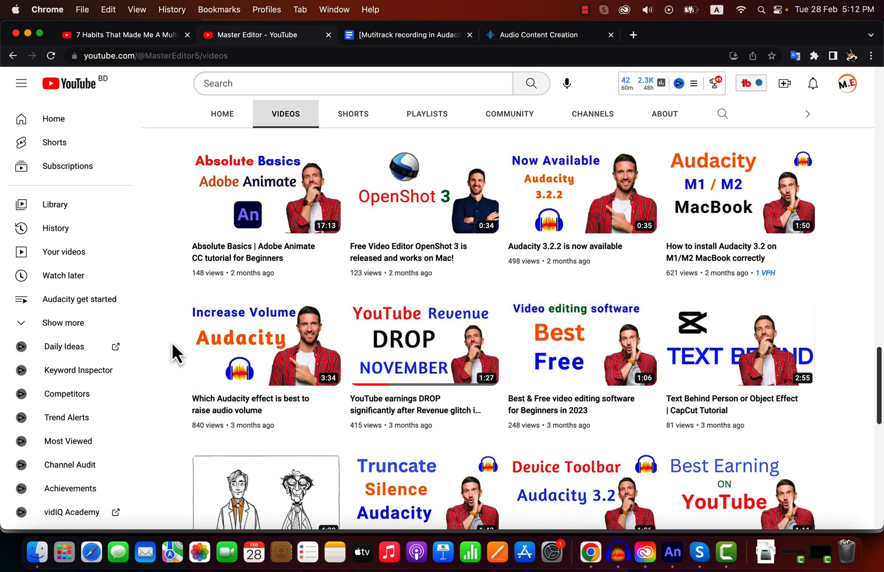
scroll(down, 3)
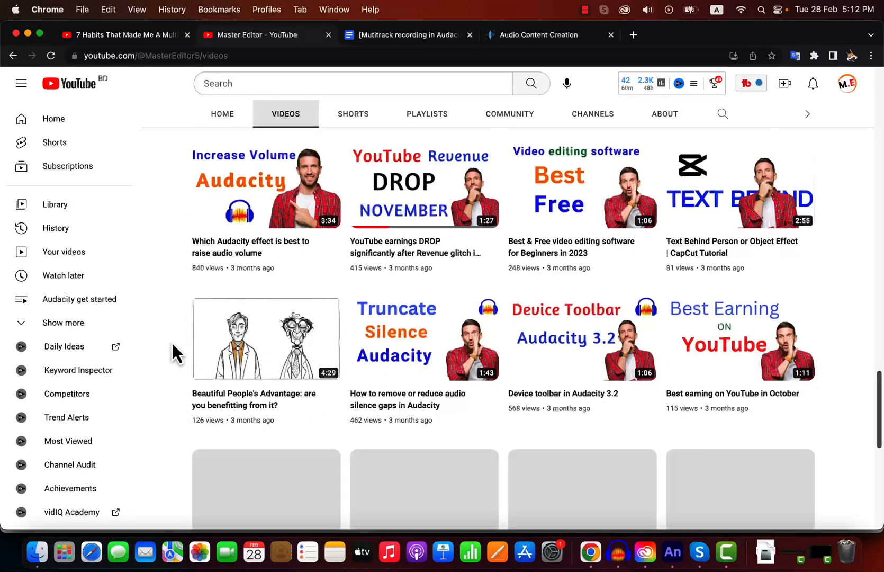
scroll(down, 3)
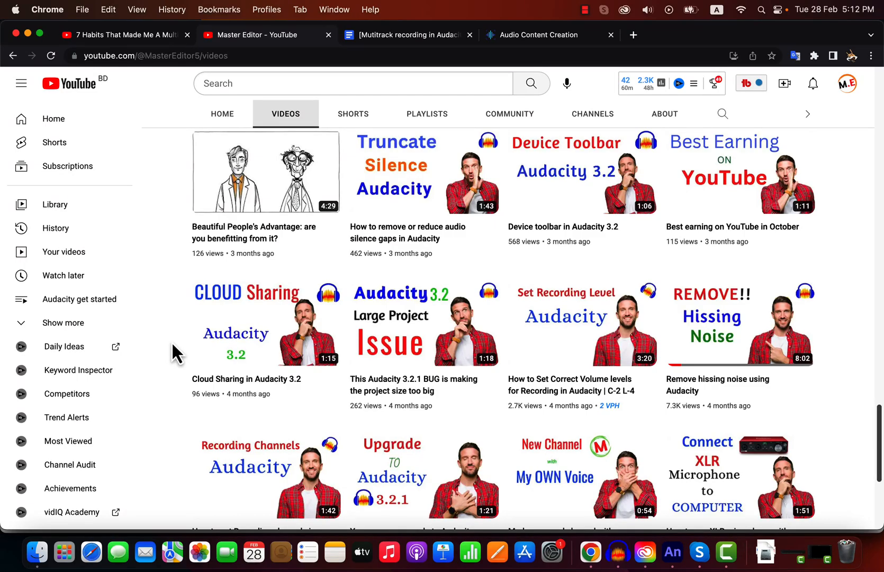
scroll(down, 3)
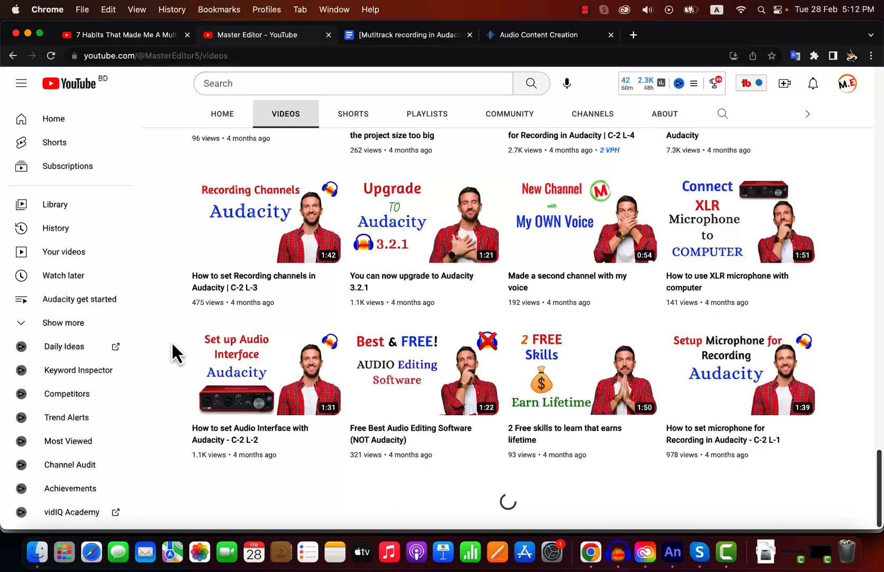
scroll(down, 3)
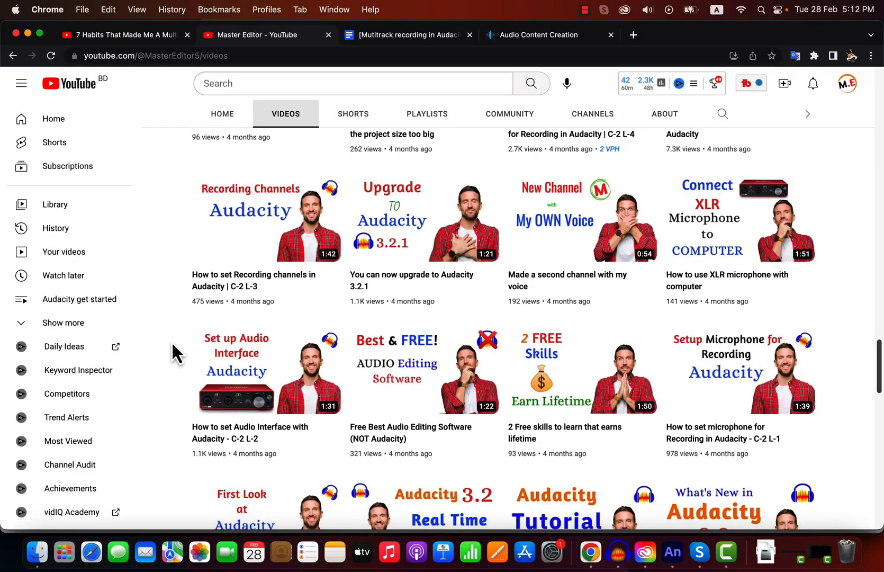
scroll(down, 3)
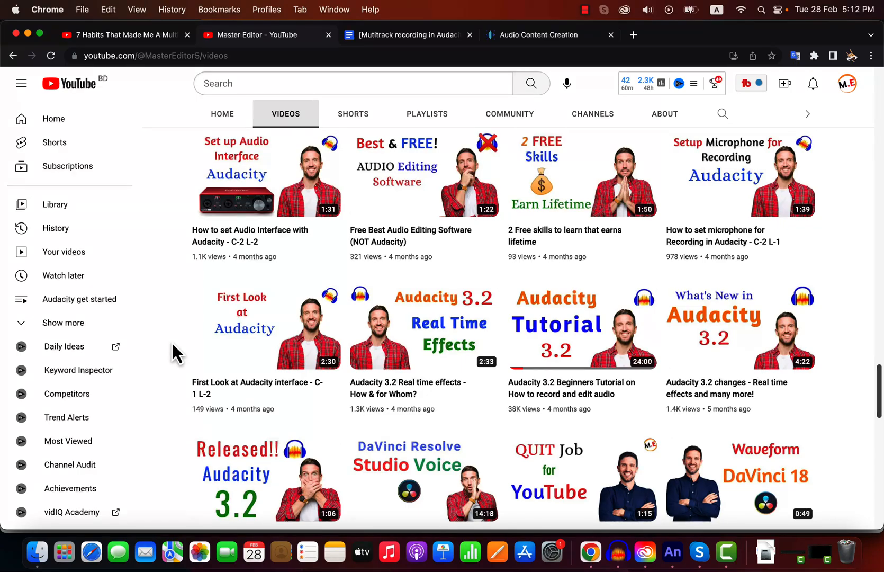
click(426, 114)
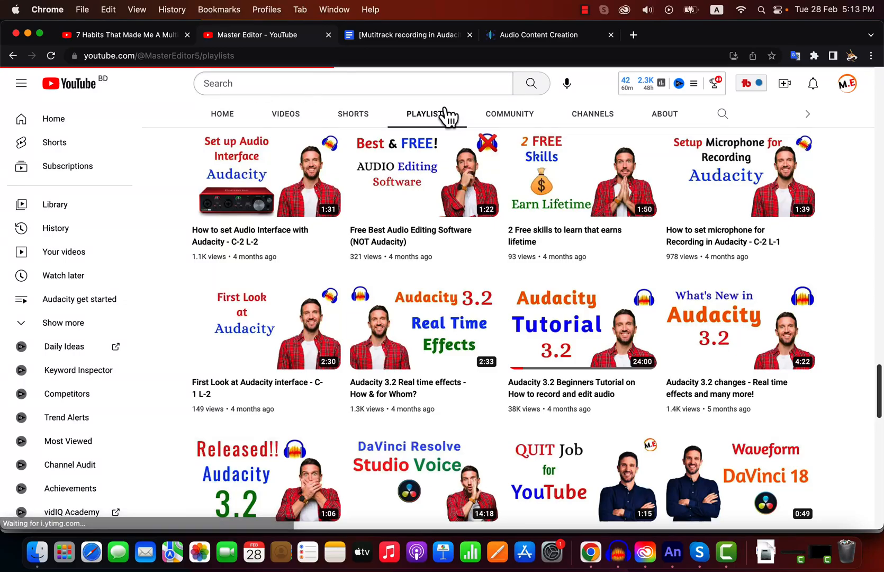
scroll(up, 3)
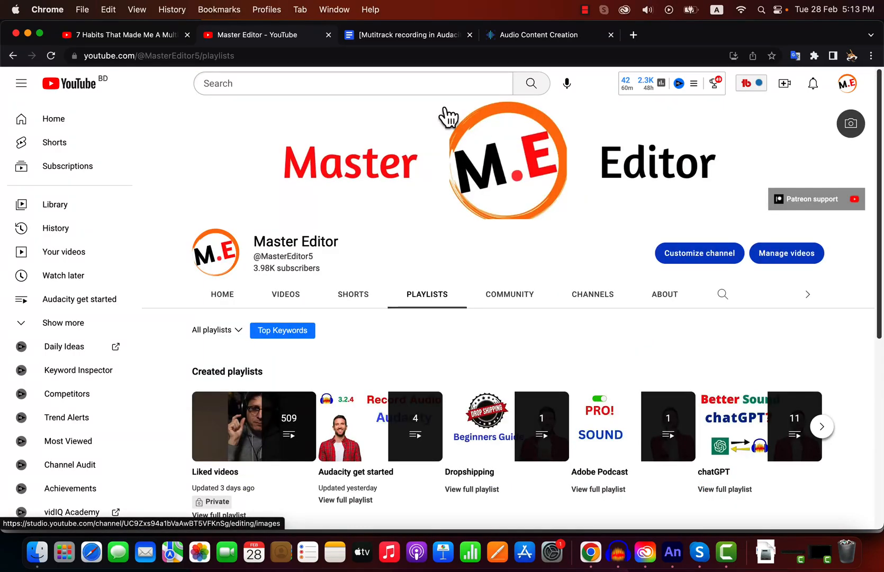
scroll(down, 3)
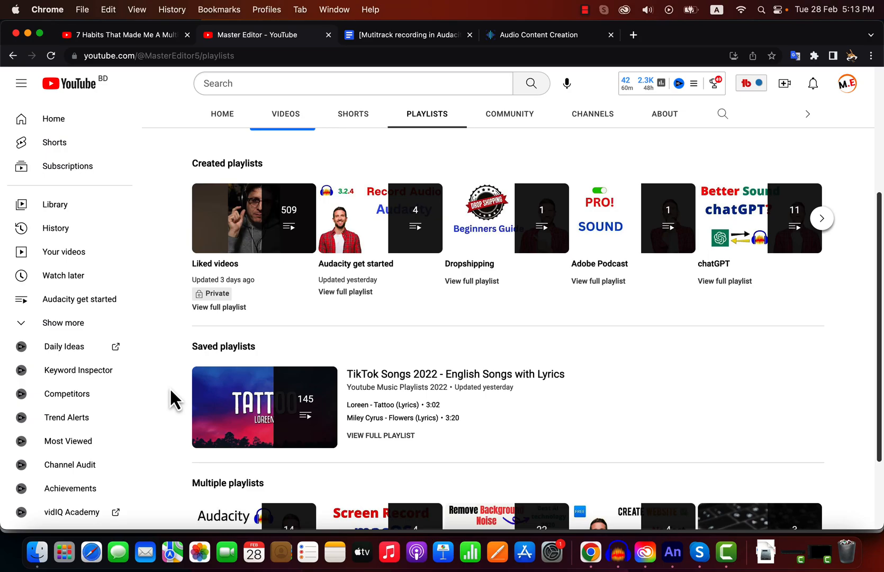
scroll(down, 3)
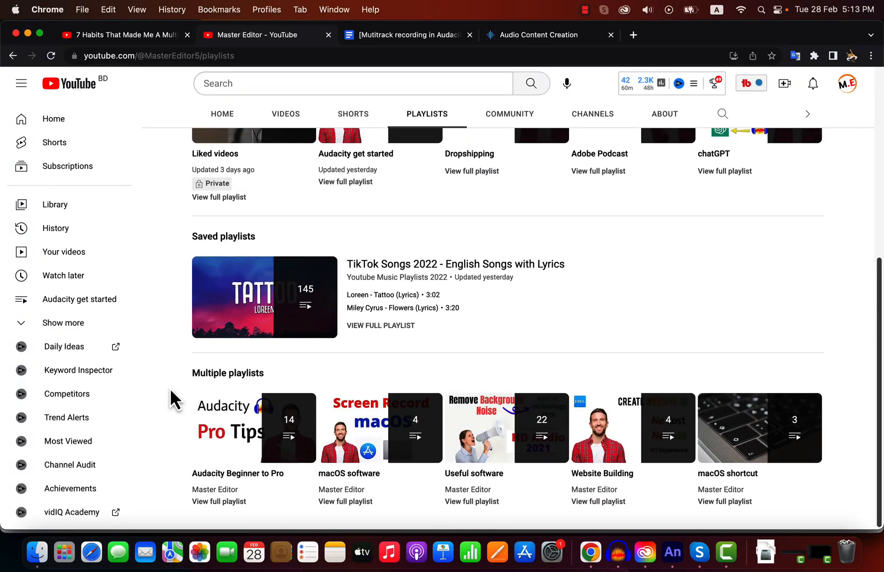